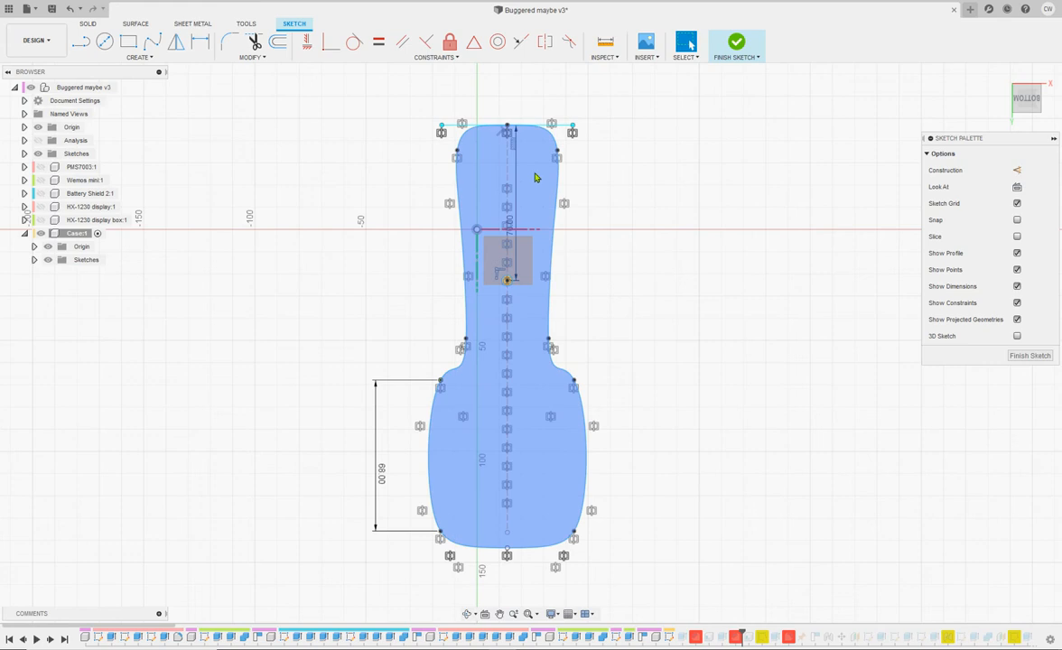
# - Deselect the filled case profile on the sketch canvas
pyautogui.click(506, 262)
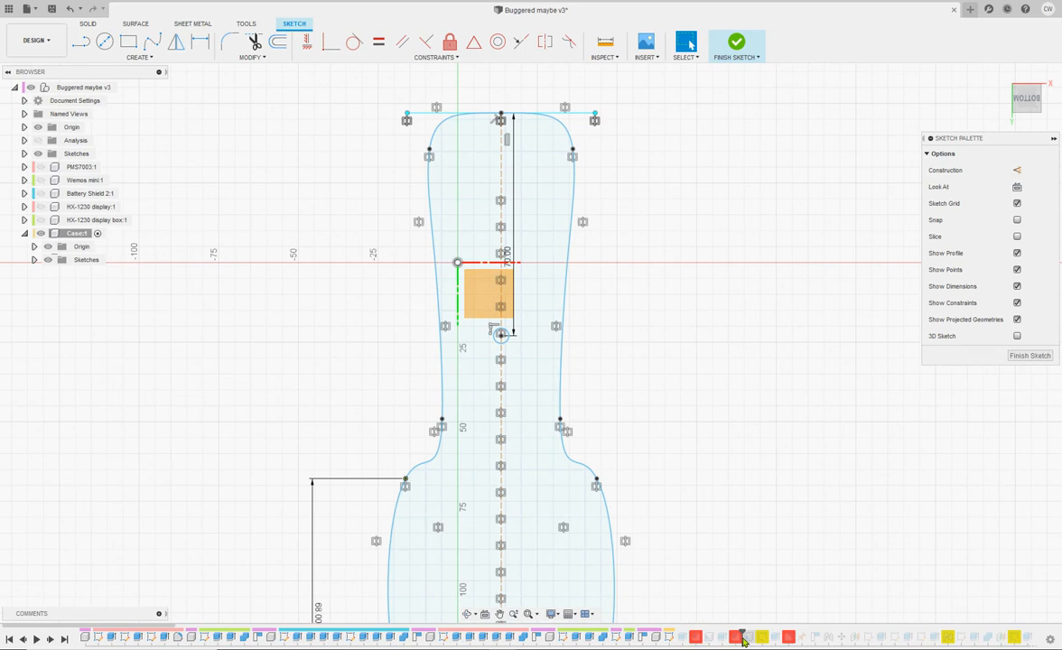
pyautogui.moveTo(726, 541)
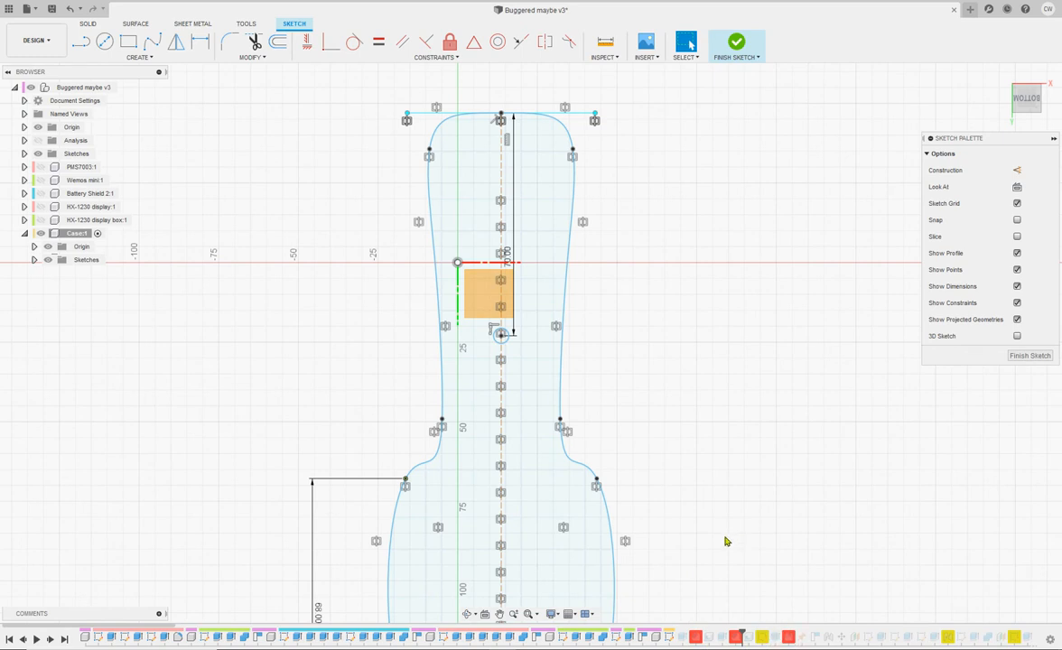
pyautogui.moveTo(696, 638)
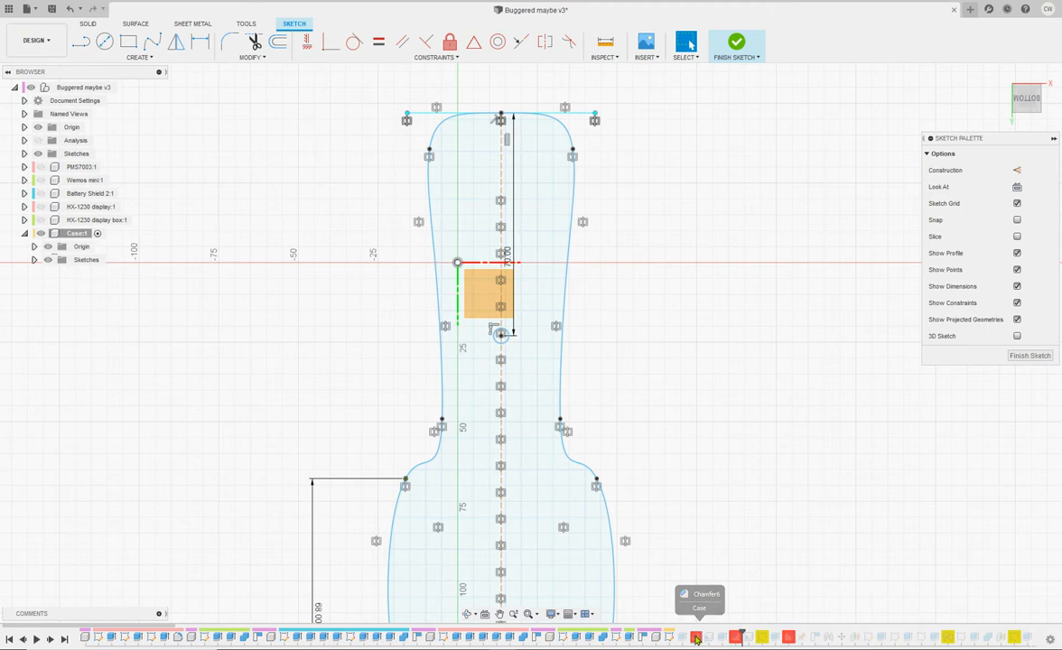
pyautogui.moveTo(501, 117)
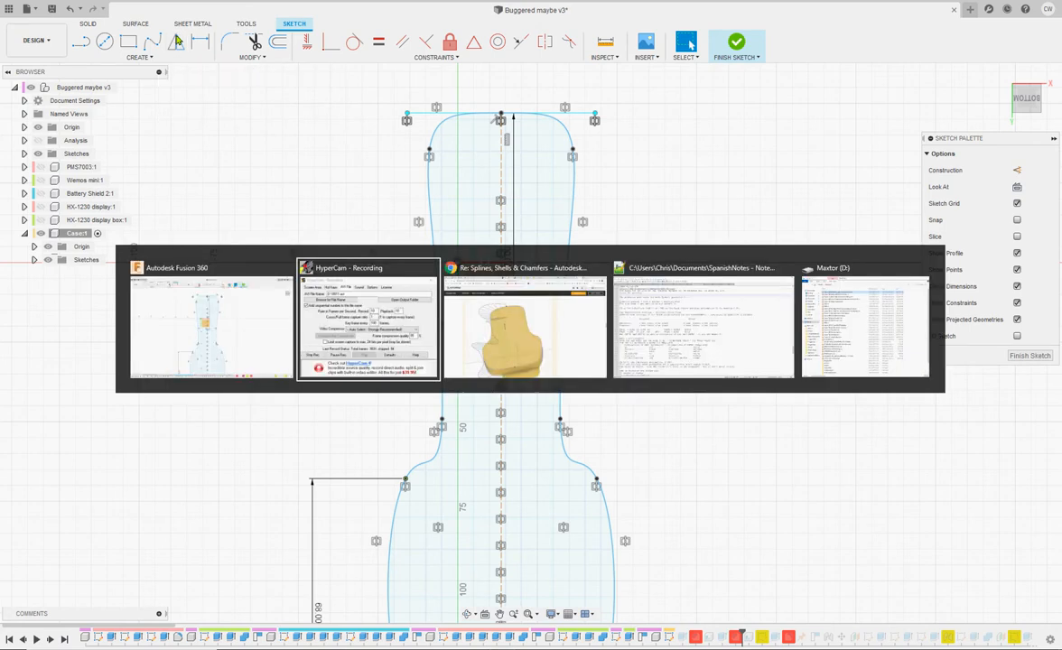
# - Read the forum thread down to the Toggle Curvature Display reply
pyautogui.click(524, 325)
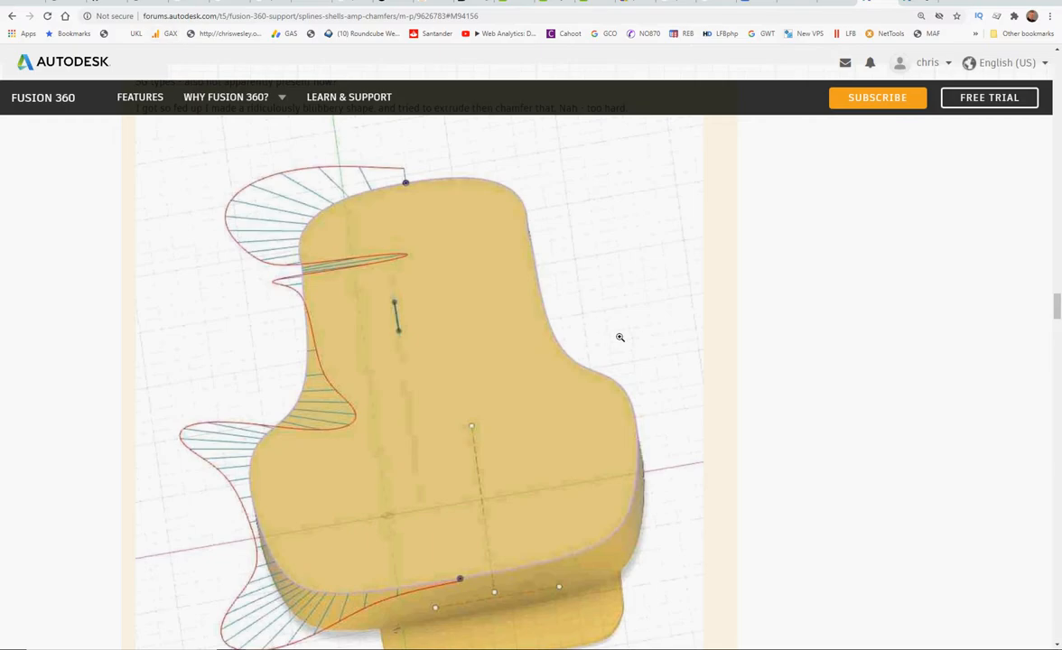
pyautogui.scroll(3)
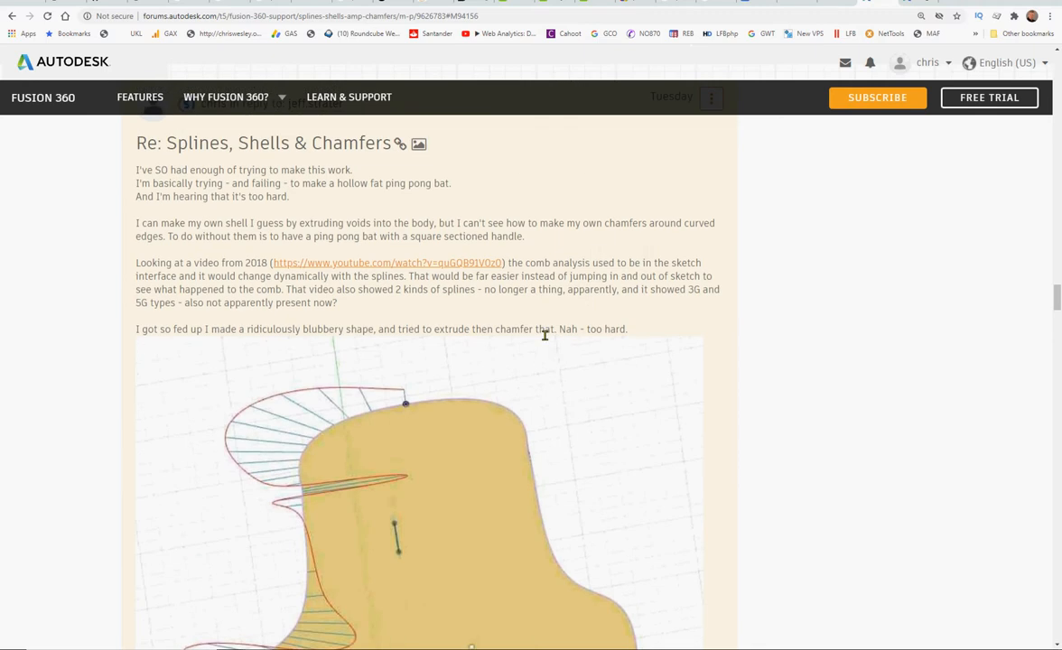
pyautogui.scroll(-3)
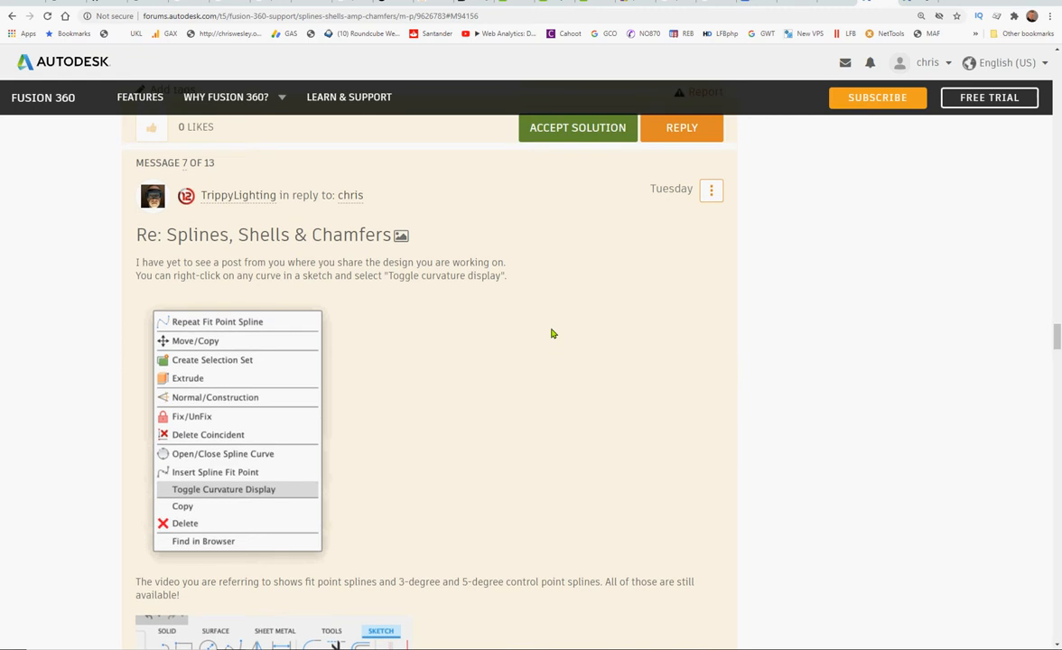
pyautogui.moveTo(544, 336)
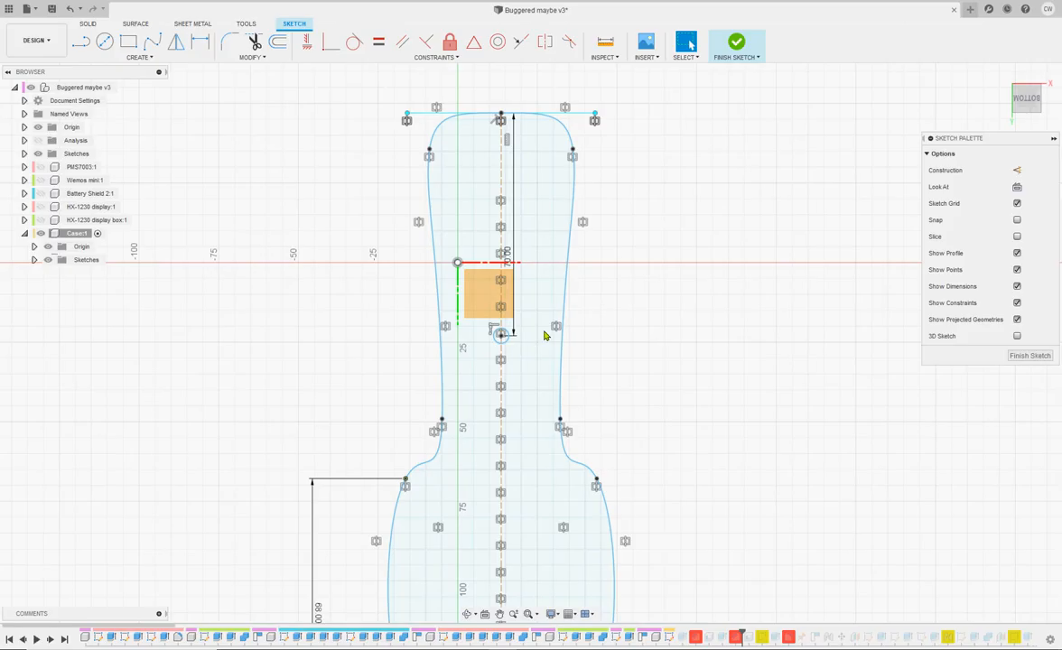
# - Turn on curvature display for the 239 mm right outline spline
pyautogui.rightClick(564, 278)
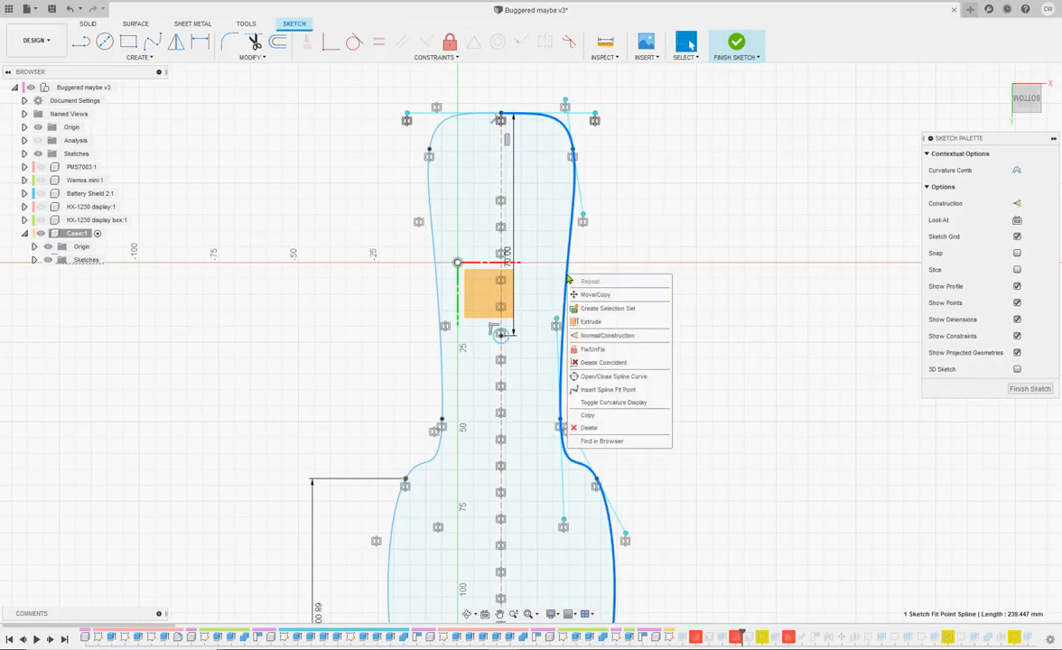
pyautogui.moveTo(618, 350)
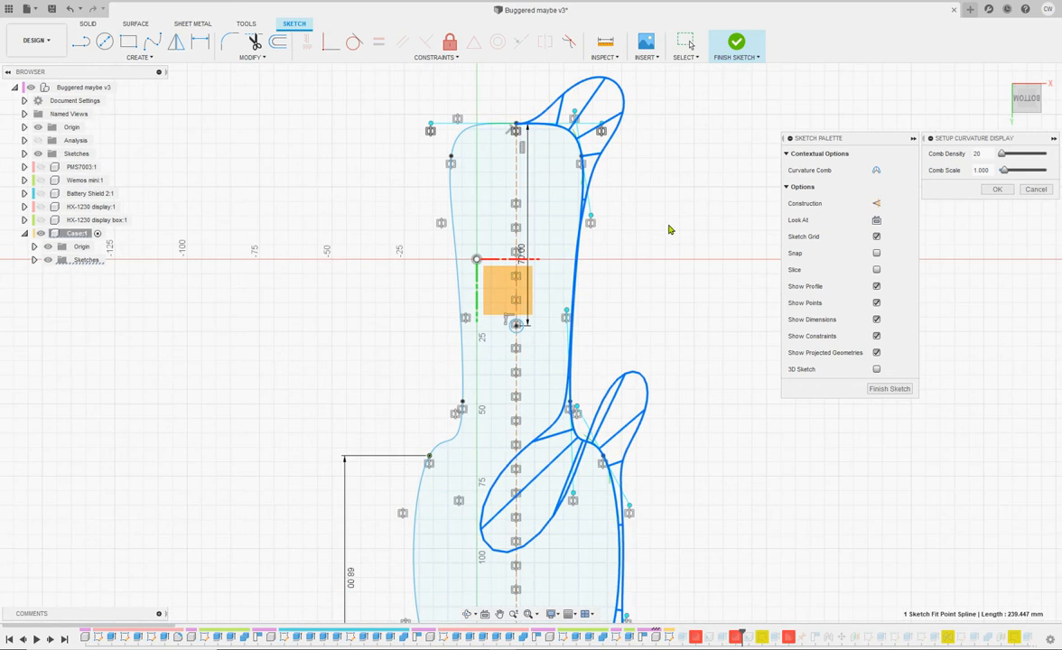
pyautogui.moveTo(637, 374)
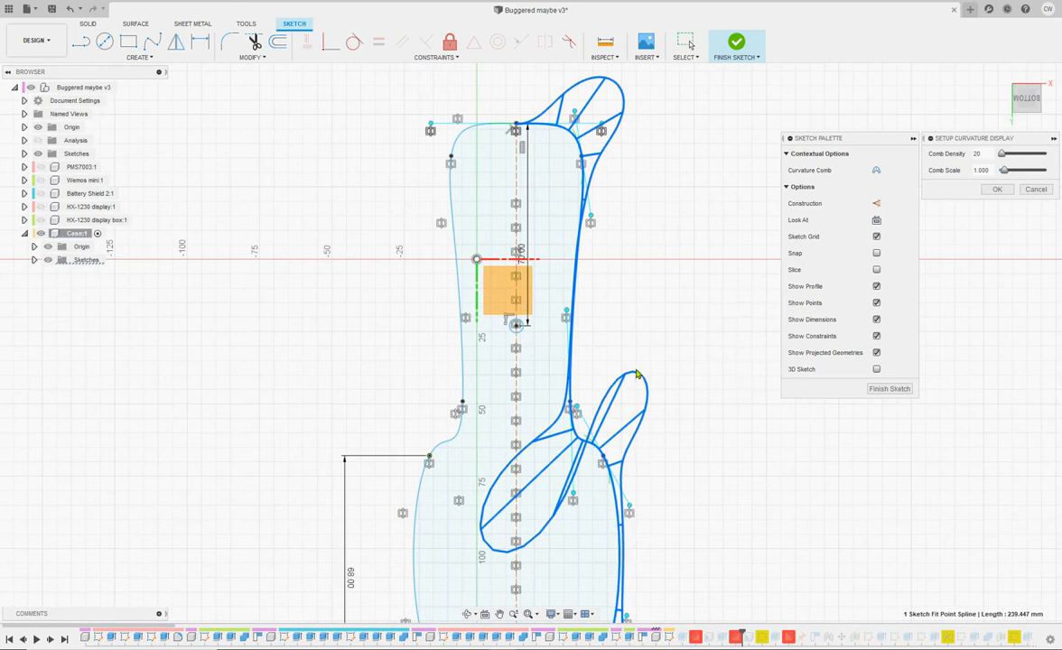
pyautogui.moveTo(571, 348)
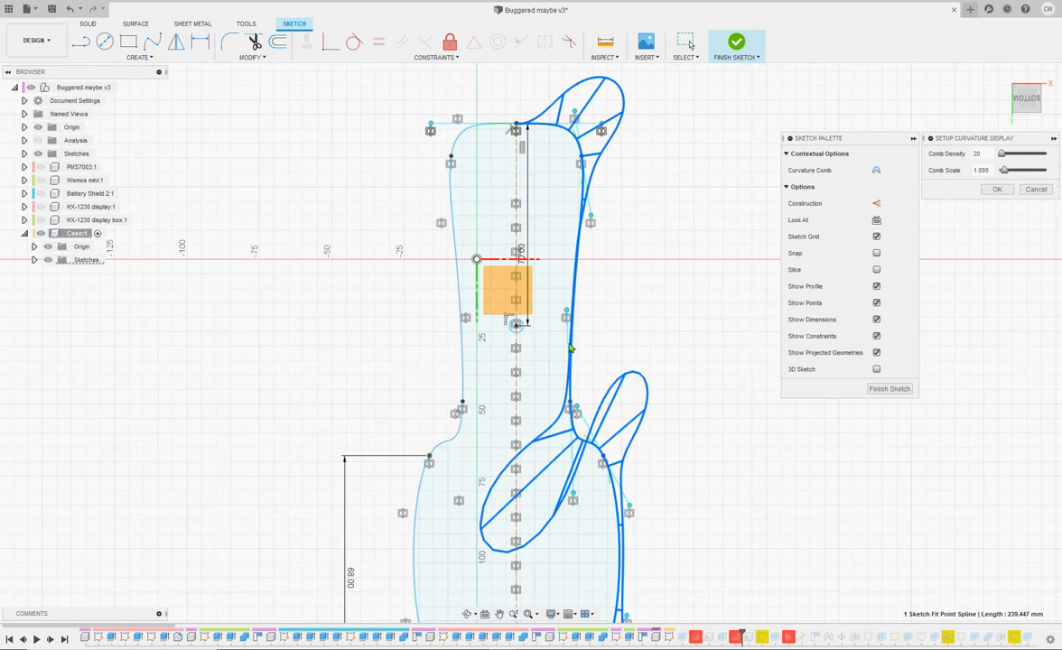
pyautogui.moveTo(474, 573)
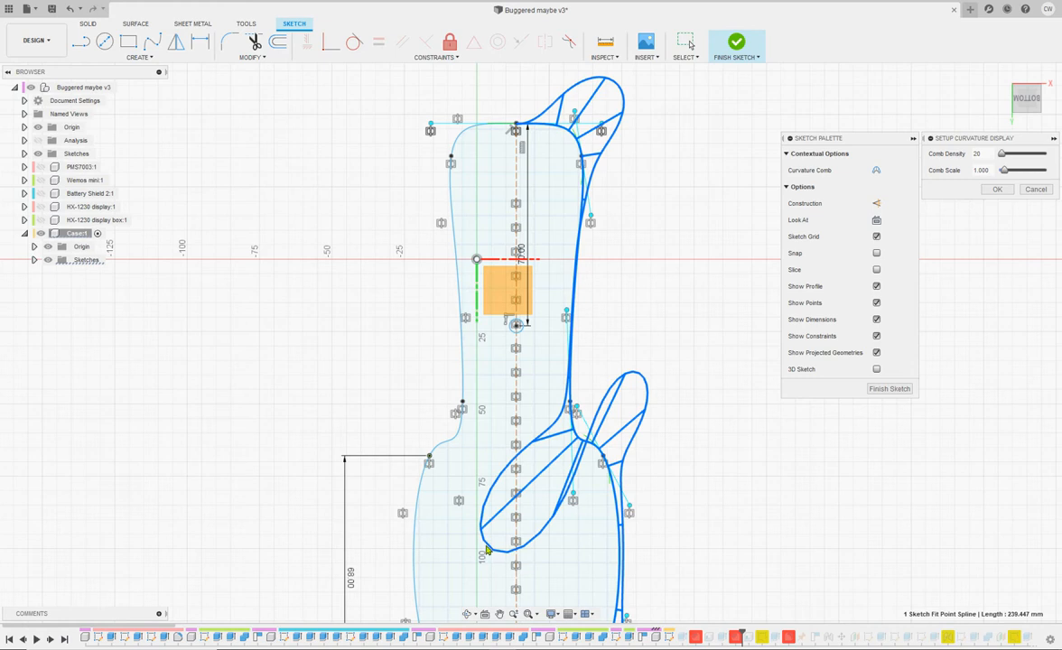
pyautogui.moveTo(594, 361)
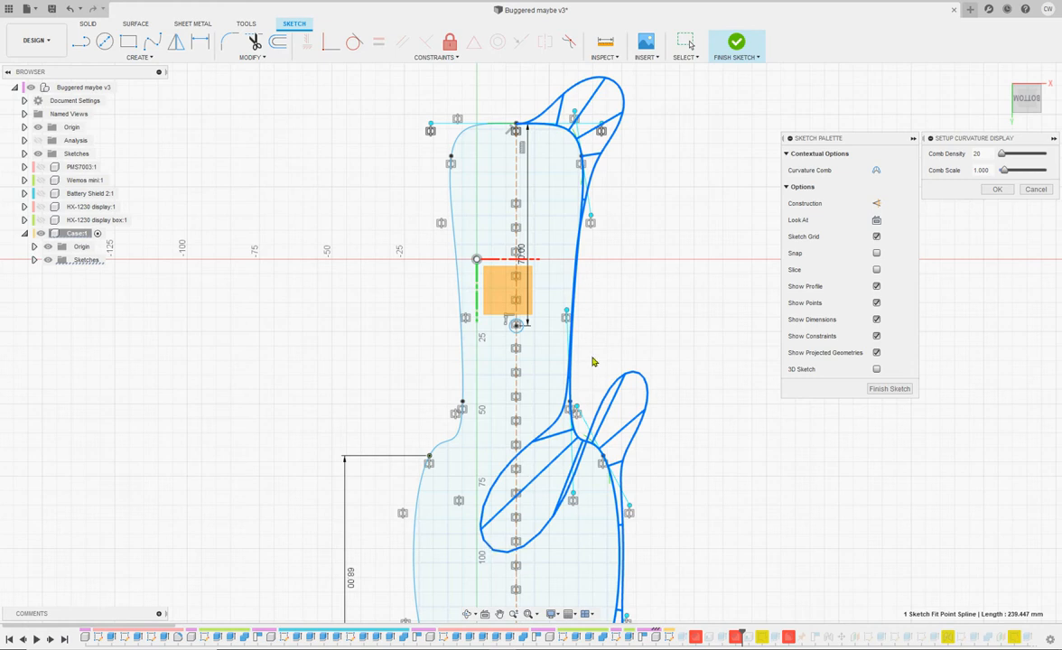
pyautogui.moveTo(629, 506)
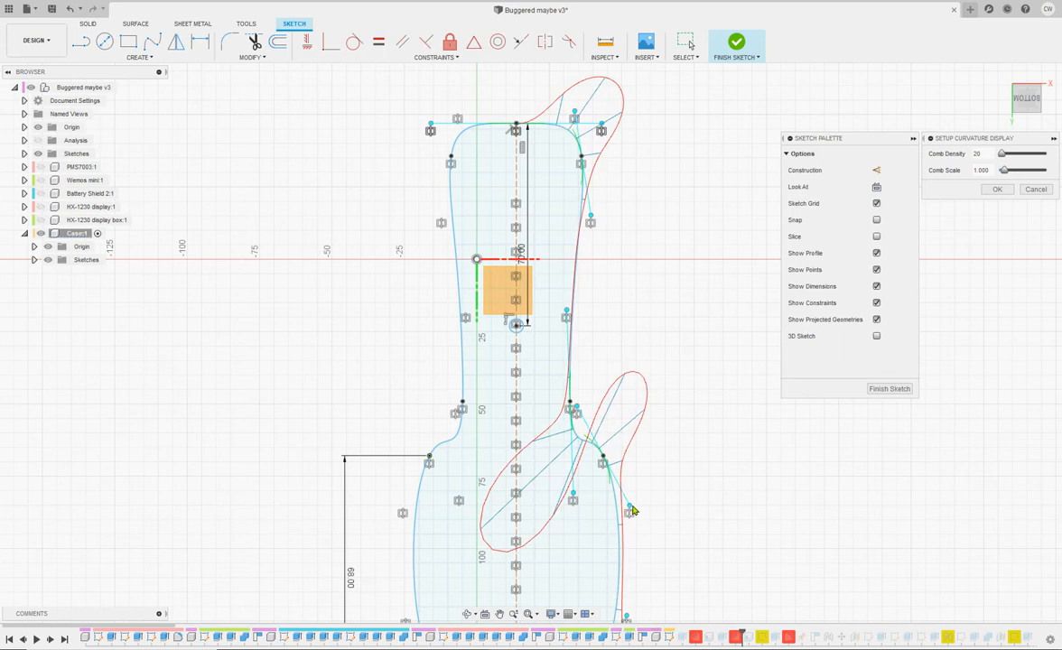
pyautogui.moveTo(635, 514)
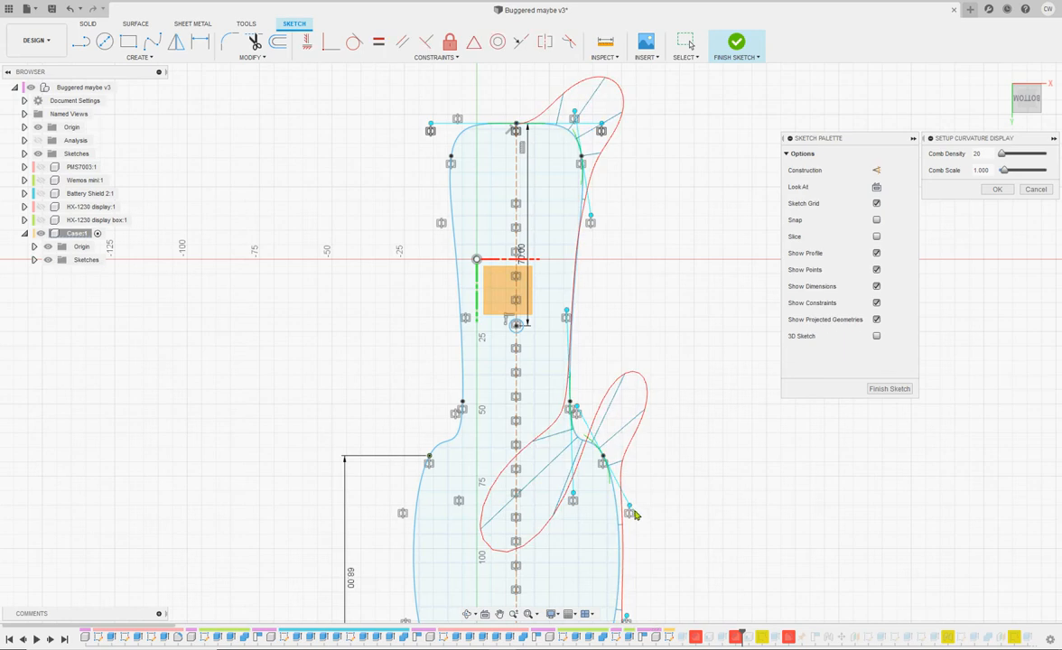
pyautogui.moveTo(571, 399)
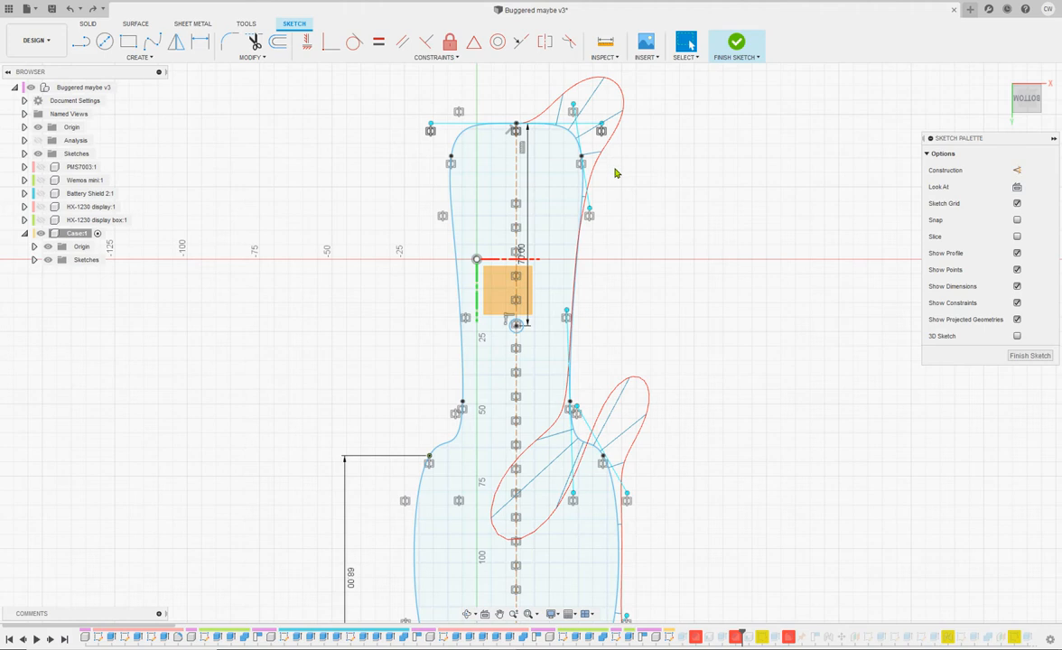
pyautogui.moveTo(615, 183)
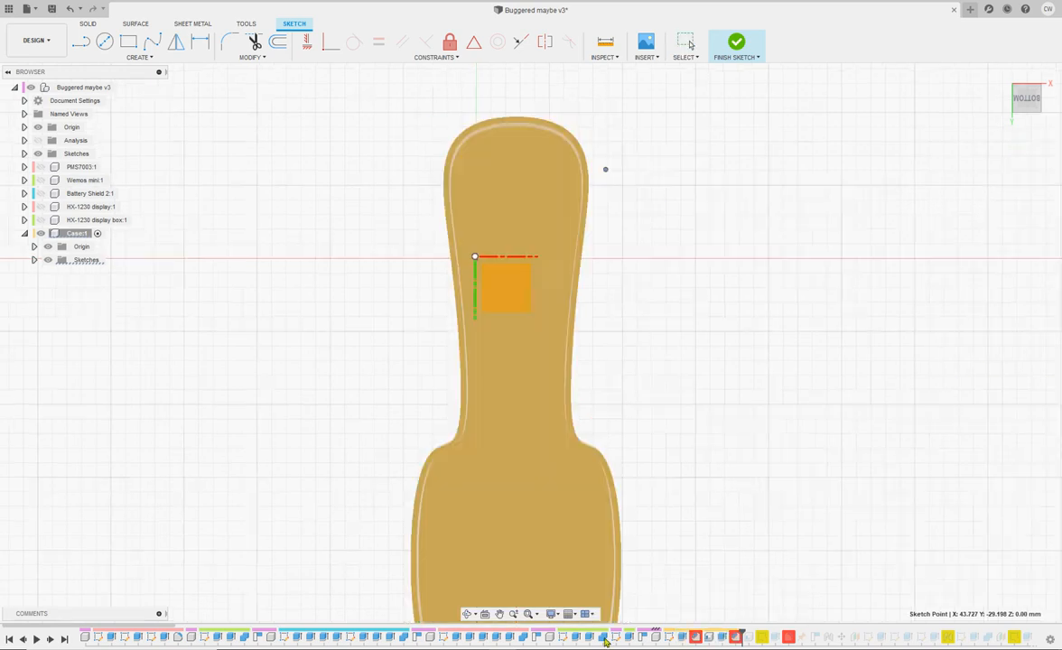
pyautogui.click(736, 42)
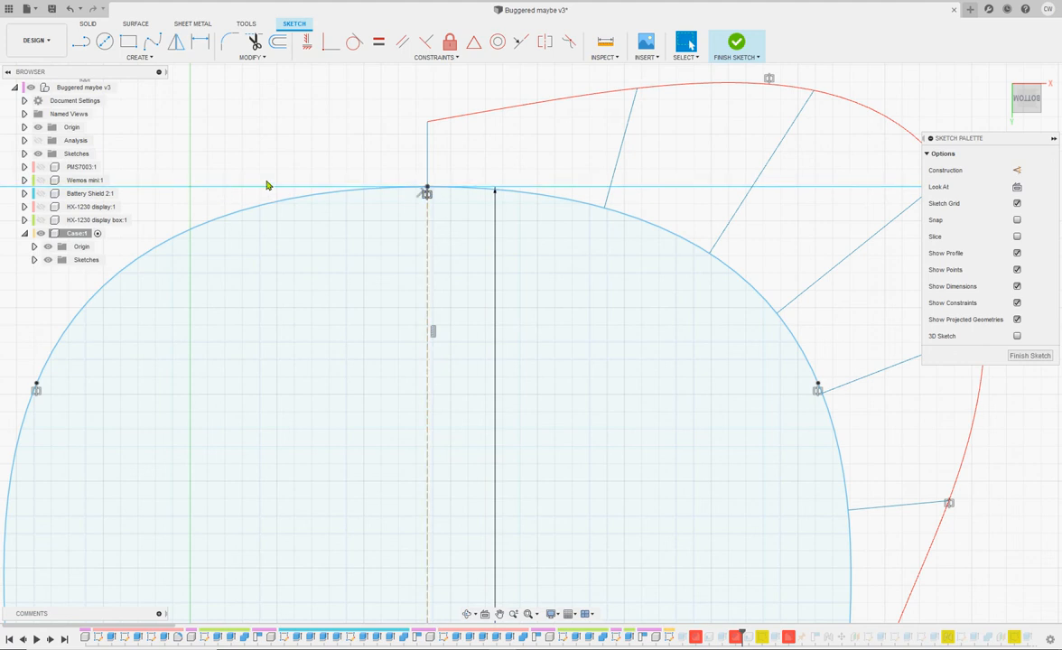
pyautogui.moveTo(425, 129)
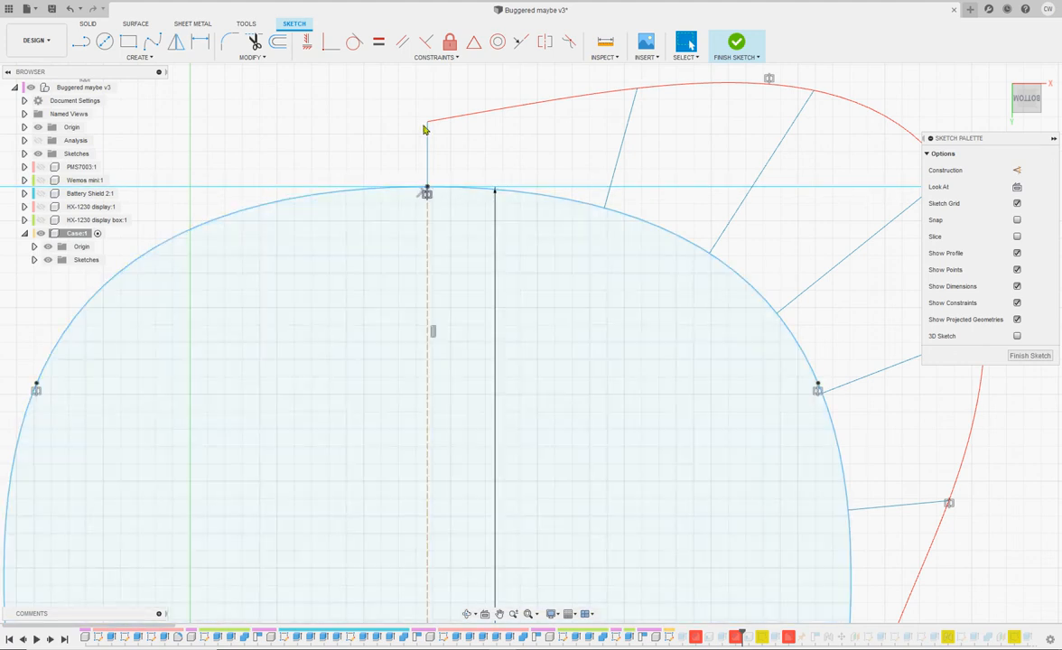
# - Select the outline profile and its top fit point to reveal tangent handles
pyautogui.click(437, 377)
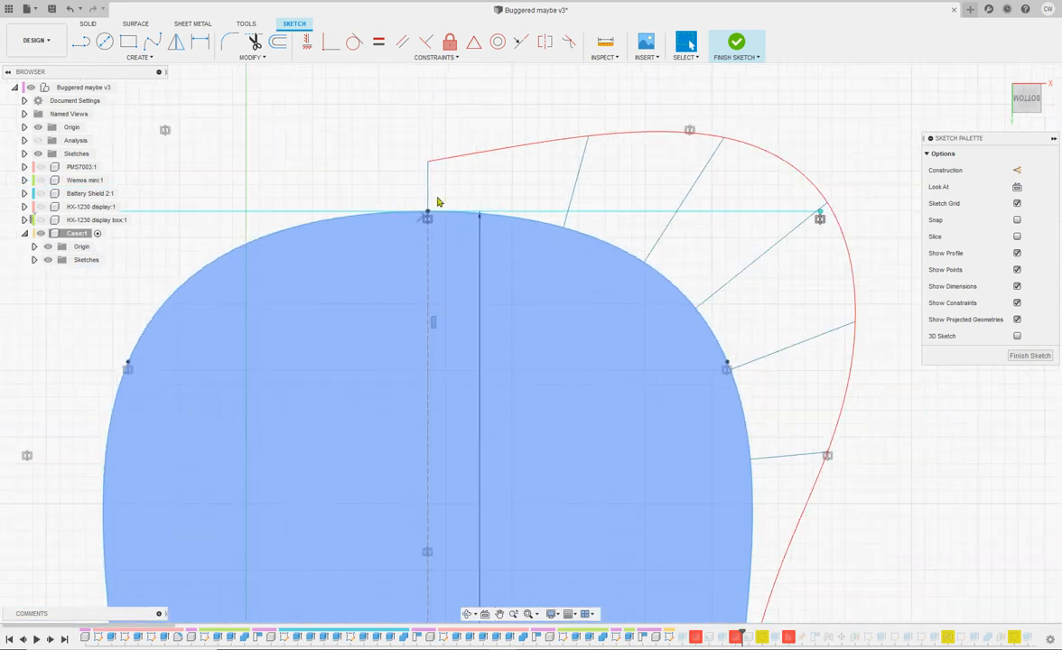
pyautogui.click(836, 217)
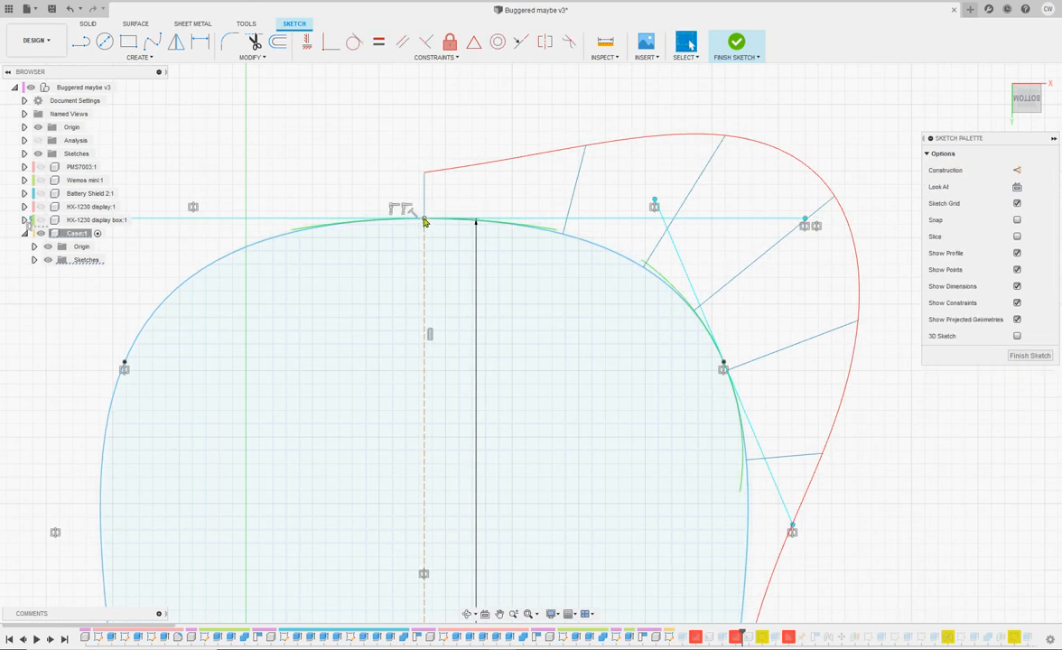
pyautogui.click(423, 233)
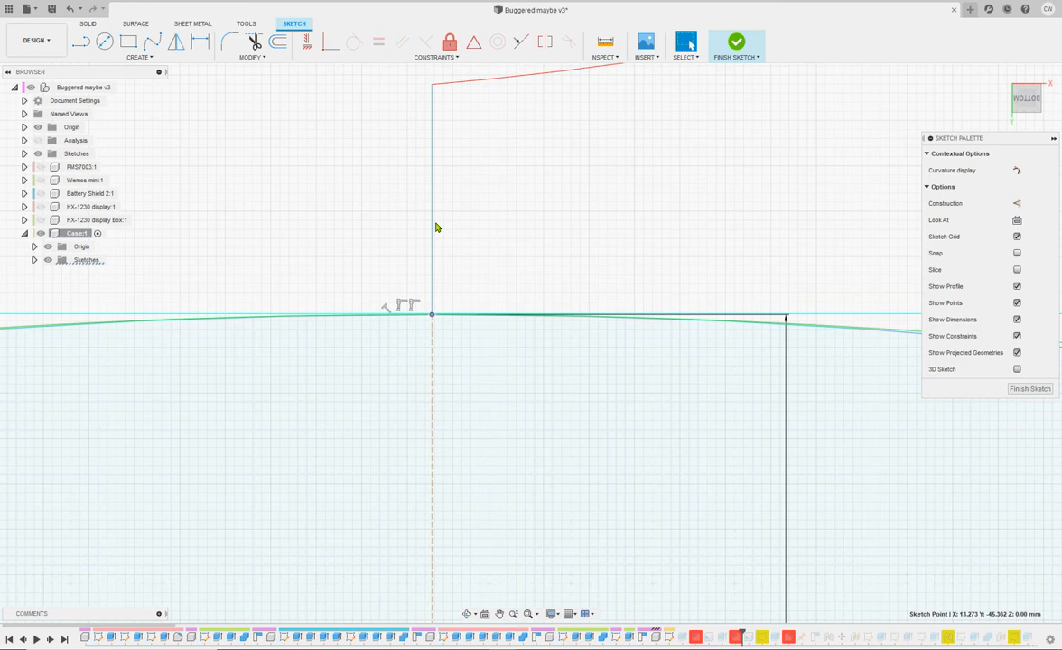
pyautogui.moveTo(431, 231)
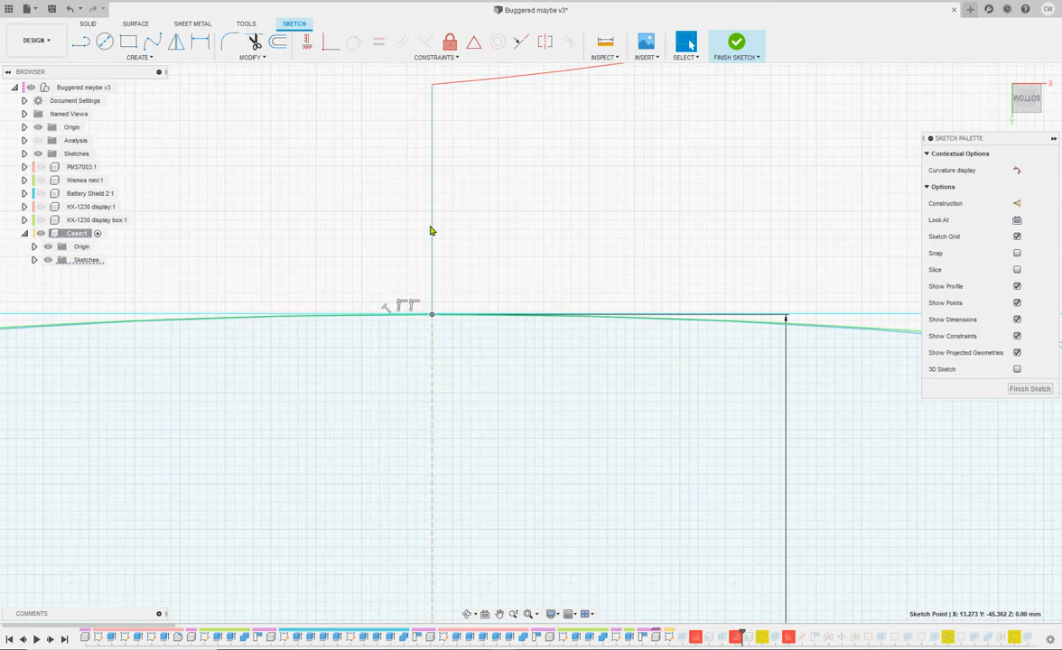
pyautogui.moveTo(673, 295)
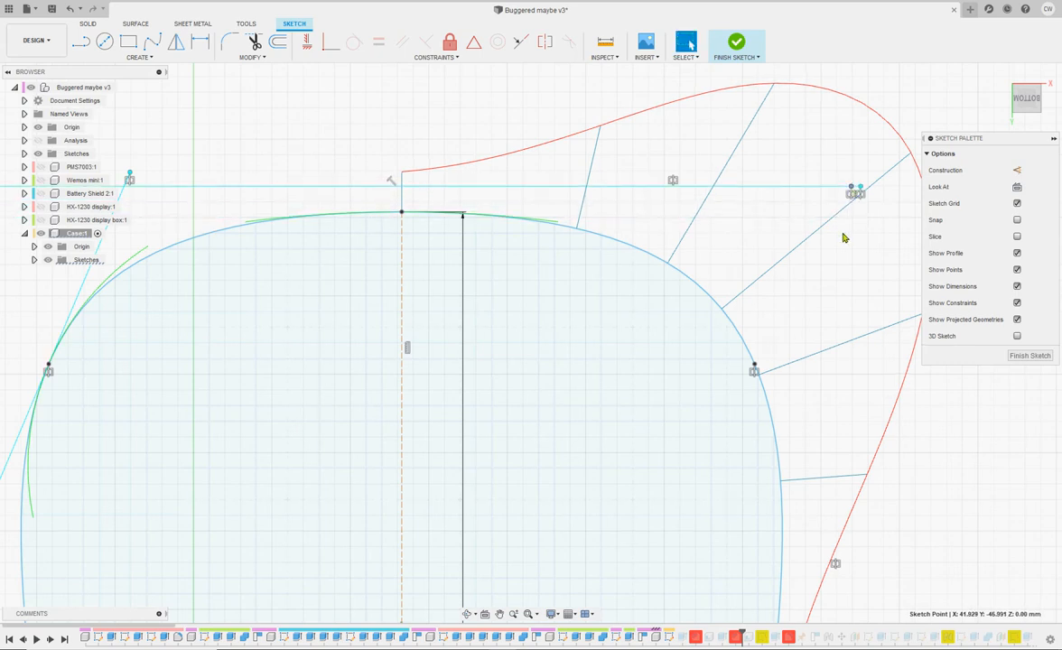
pyautogui.moveTo(645, 222)
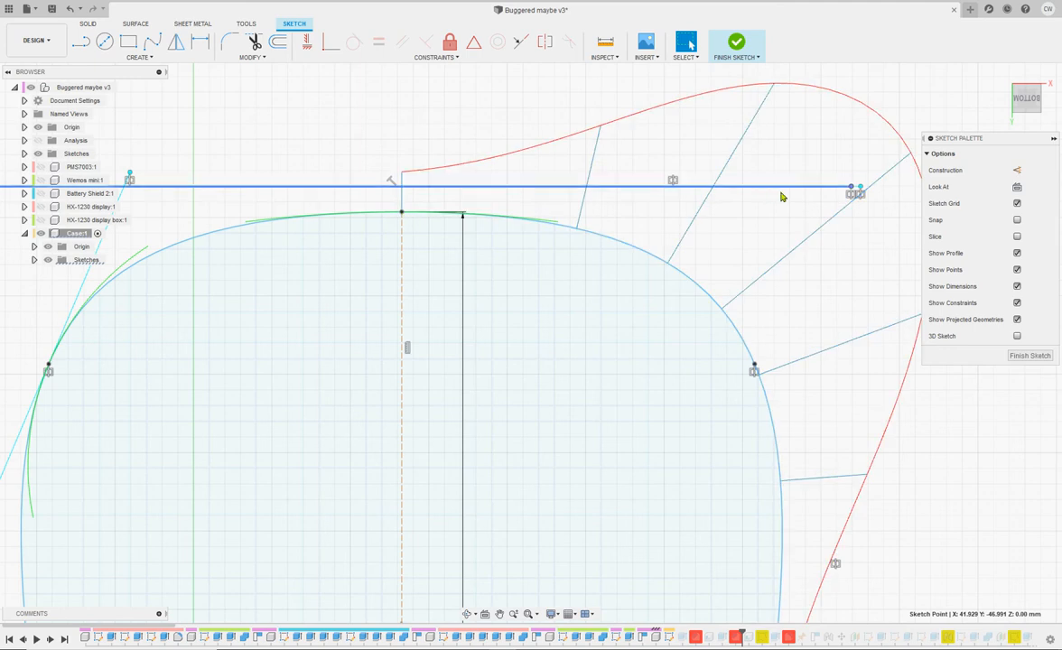
# - Level the top point onto the horizontal tangent line, then clear the selection
pyautogui.click(424, 214)
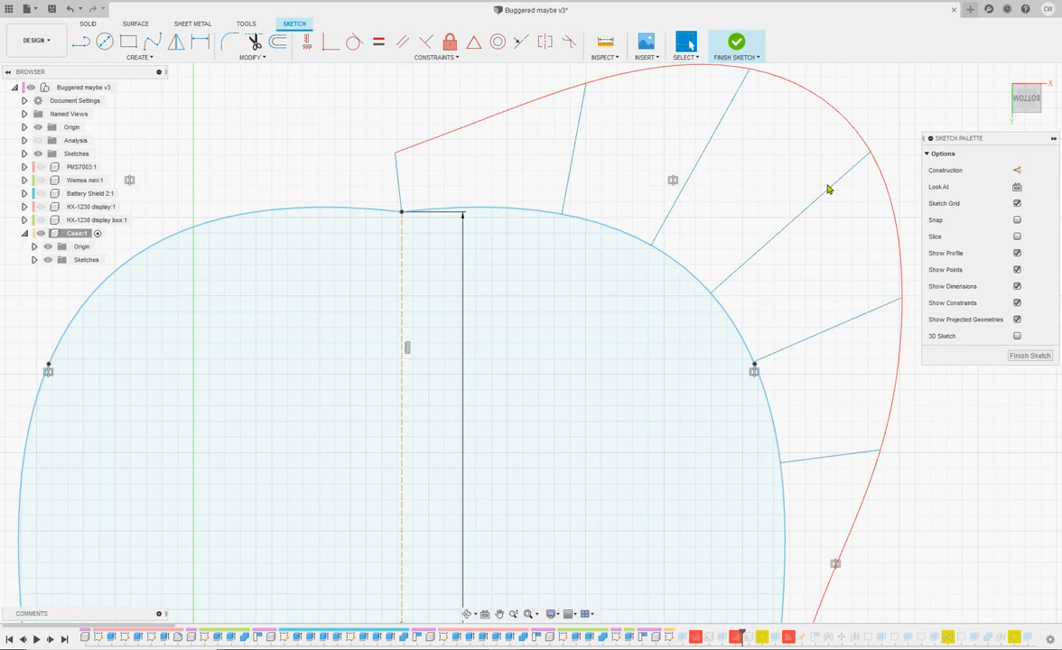
pyautogui.moveTo(789, 193)
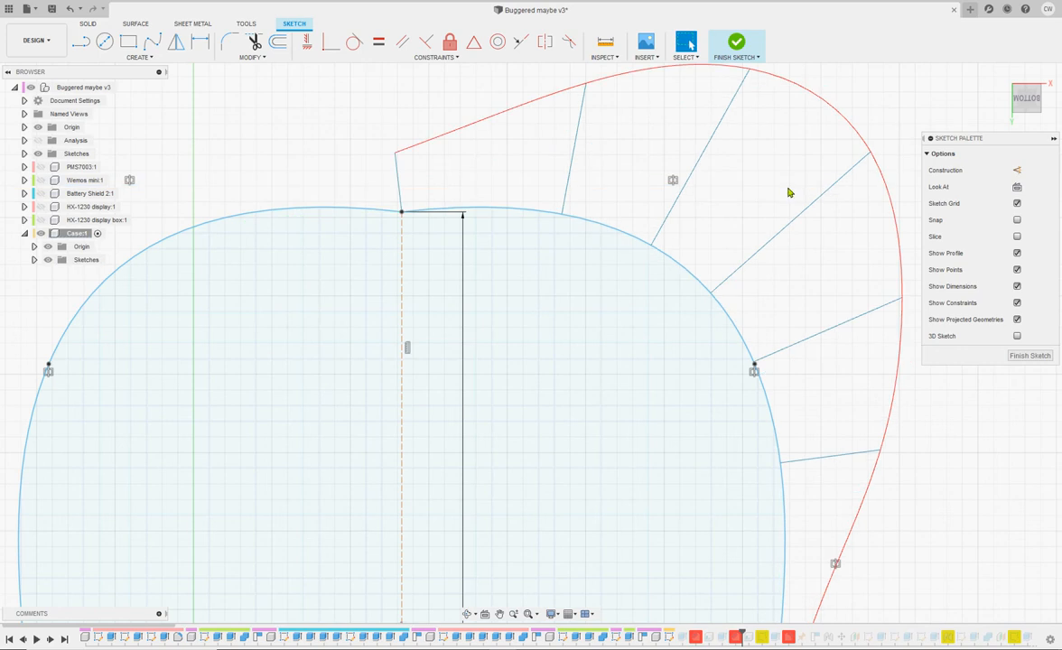
pyautogui.moveTo(605, 188)
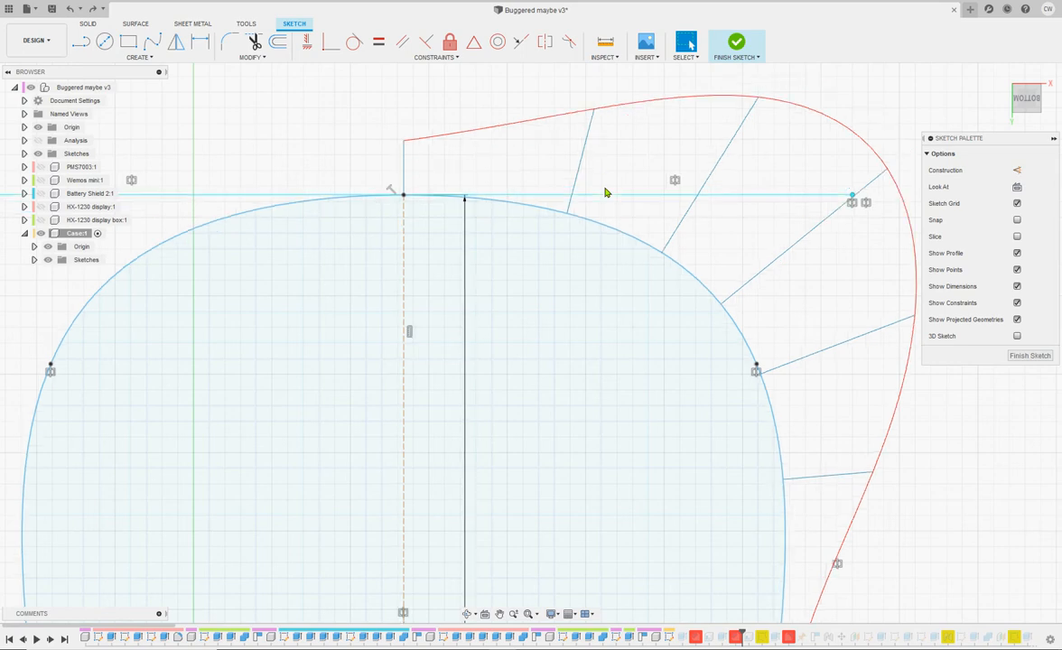
pyautogui.moveTo(620, 170)
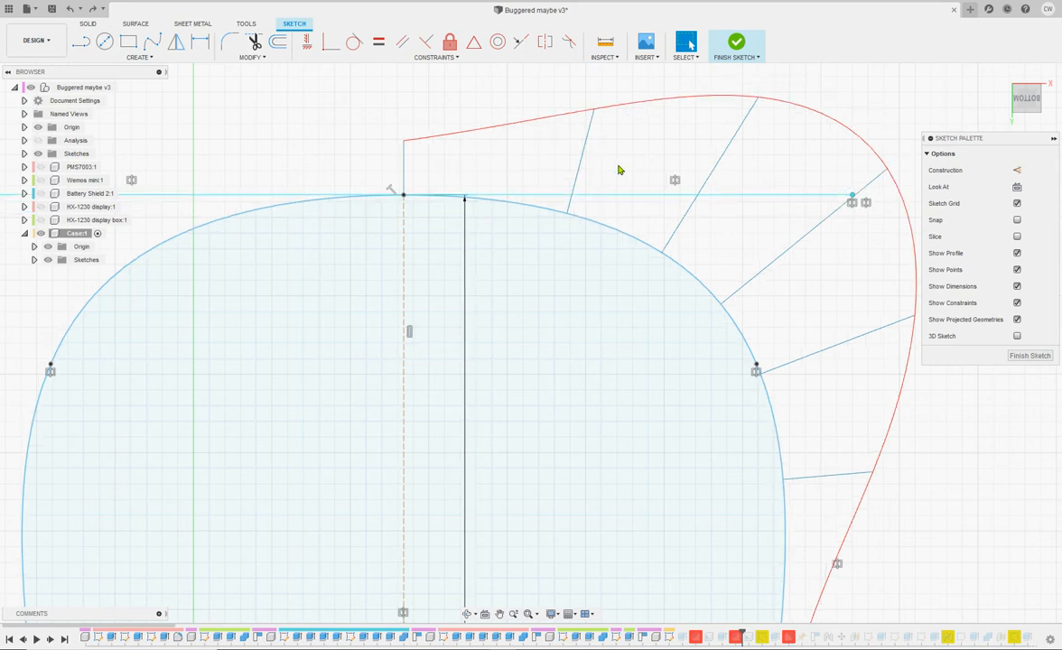
pyautogui.click(854, 197)
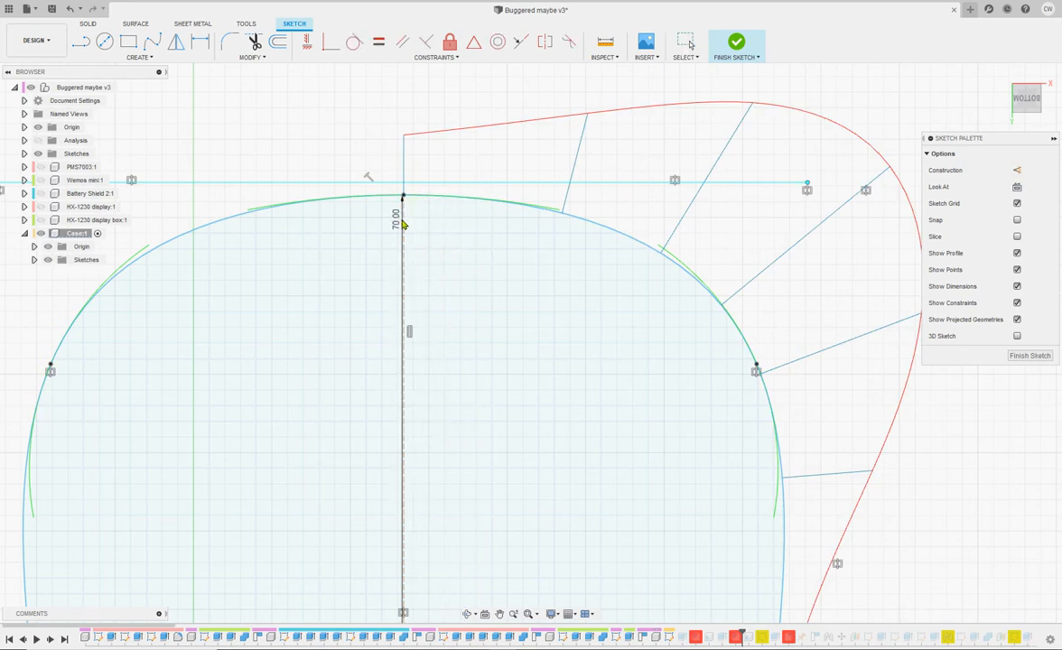
# - Select the outline spline at and right of its top to check the crown
pyautogui.click(442, 212)
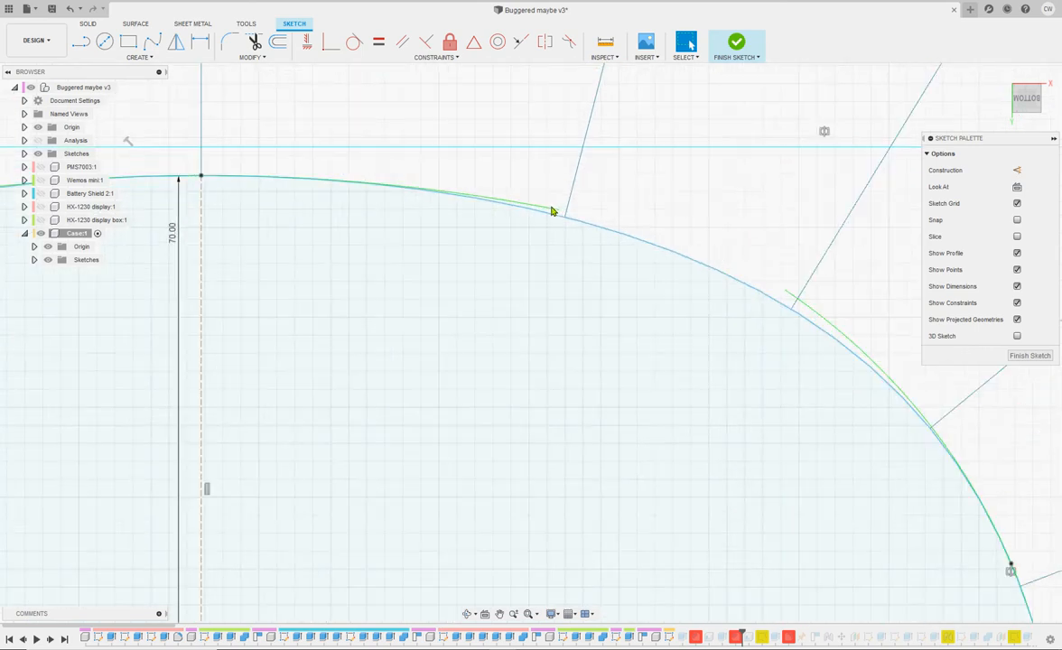
pyautogui.click(553, 211)
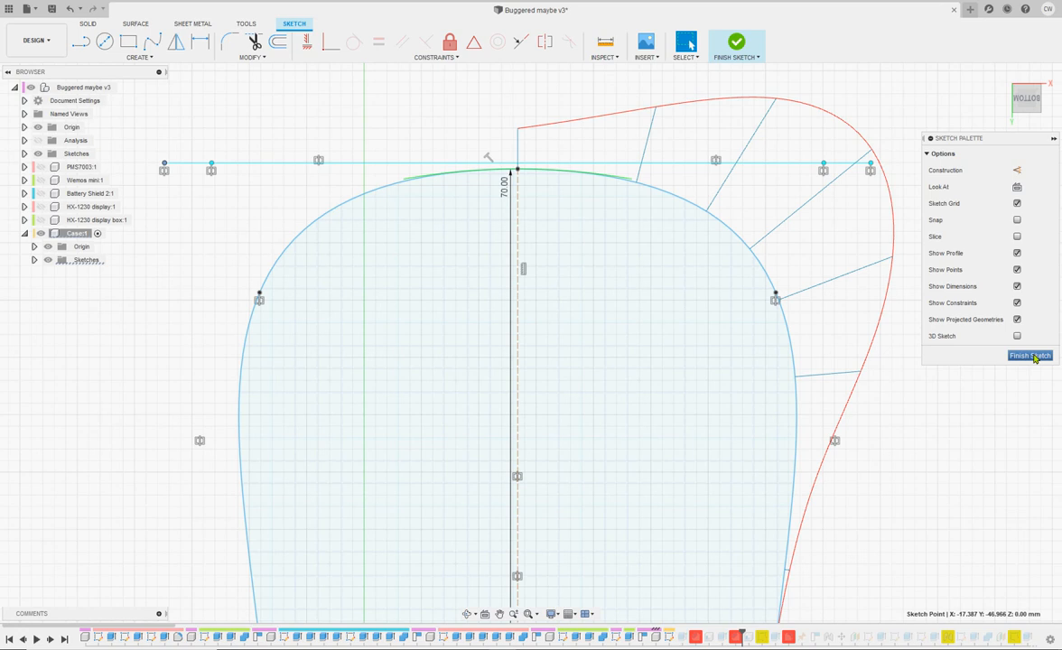
# - Finish the outline sketch, then reopen it despite the Chamfer6/Chamfer7 errors
pyautogui.click(1030, 355)
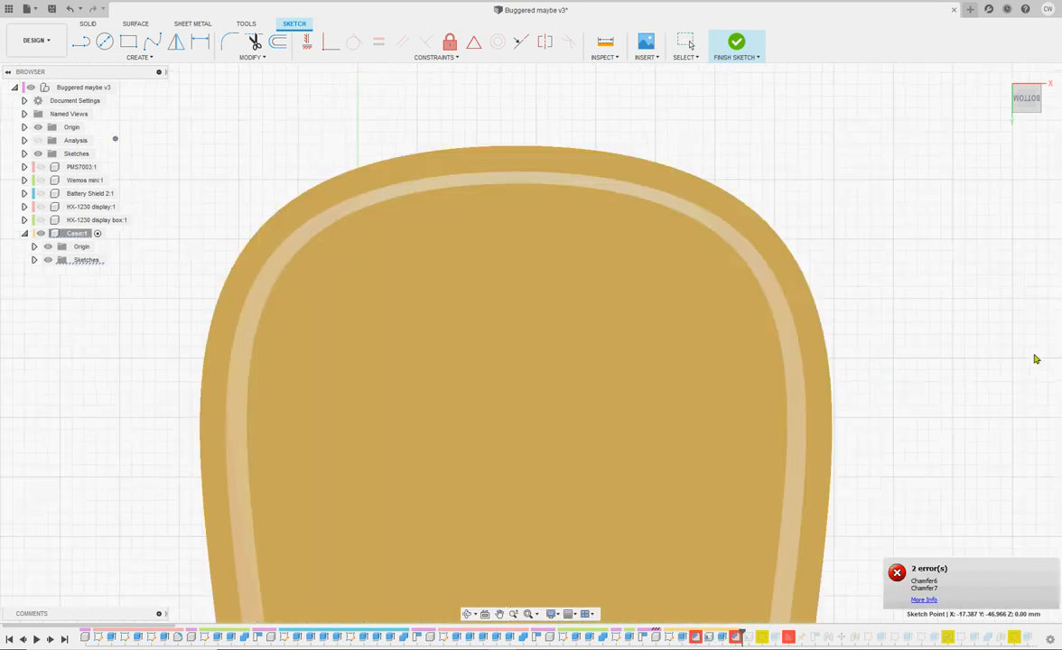
pyautogui.click(736, 42)
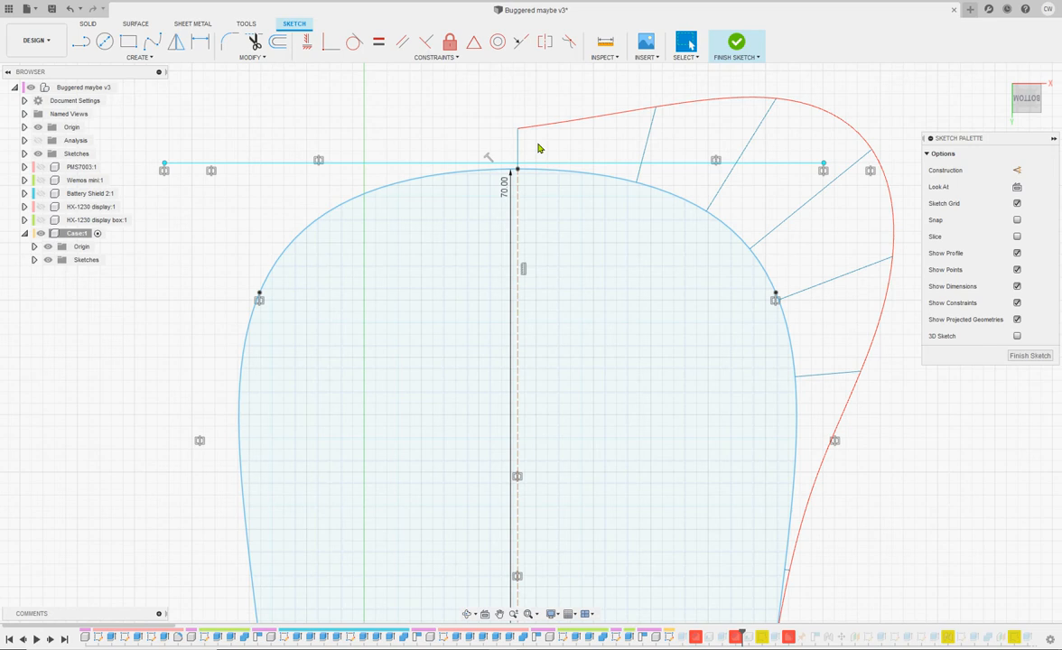
# - Delete the horizontal line above the outline and select the spline
pyautogui.click(737, 42)
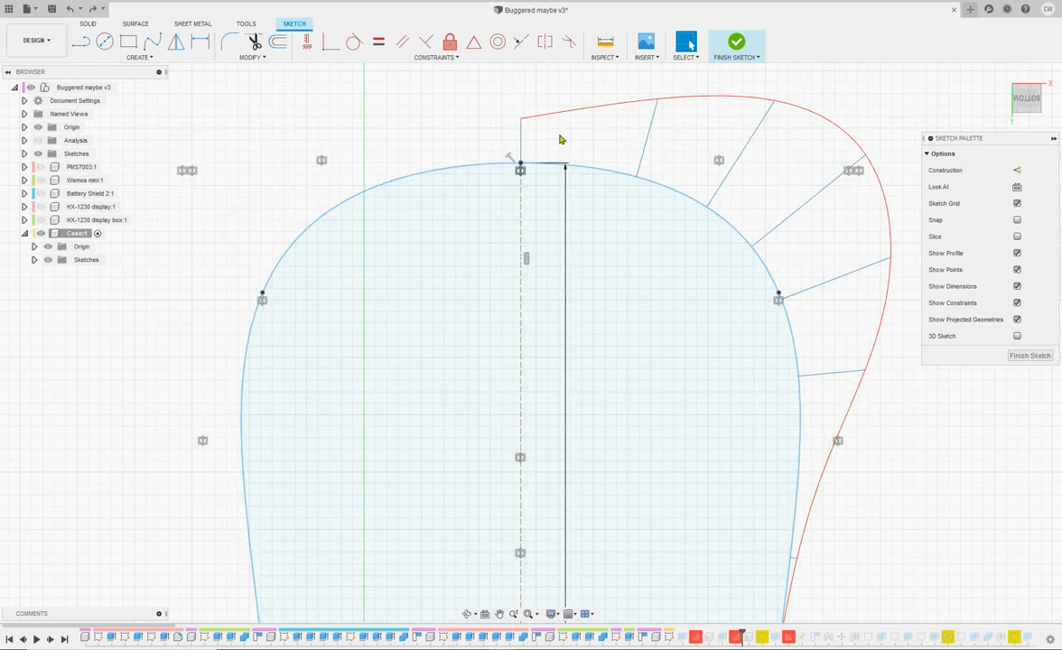
pyautogui.click(737, 41)
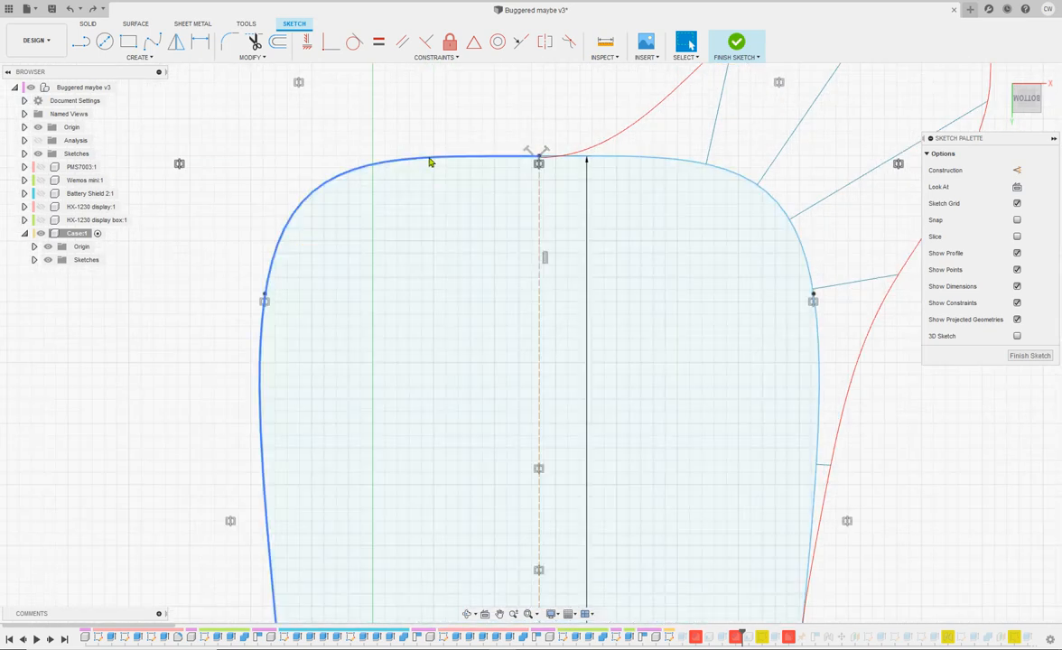
pyautogui.click(538, 161)
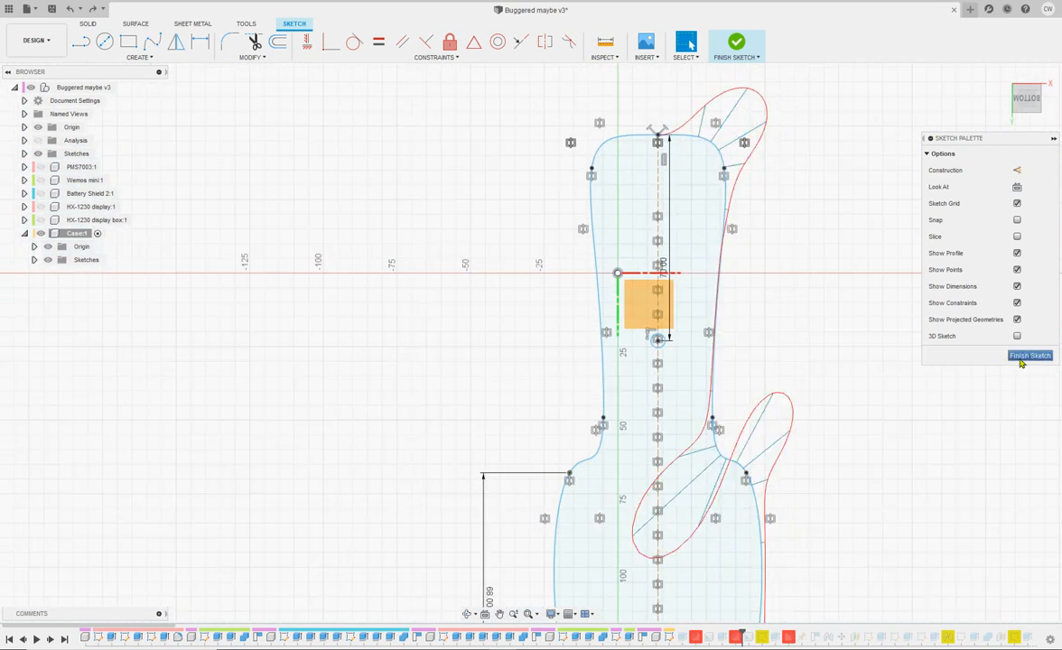
# - Select the spline near the lower shoulder to expose its tangent handles
pyautogui.click(1030, 354)
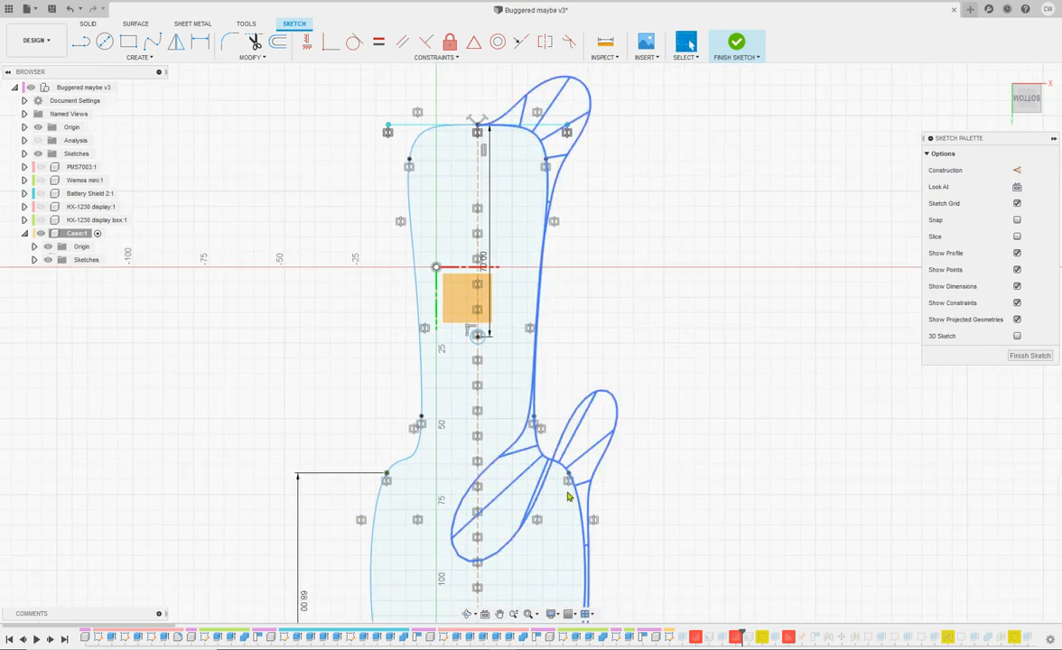
pyautogui.click(569, 479)
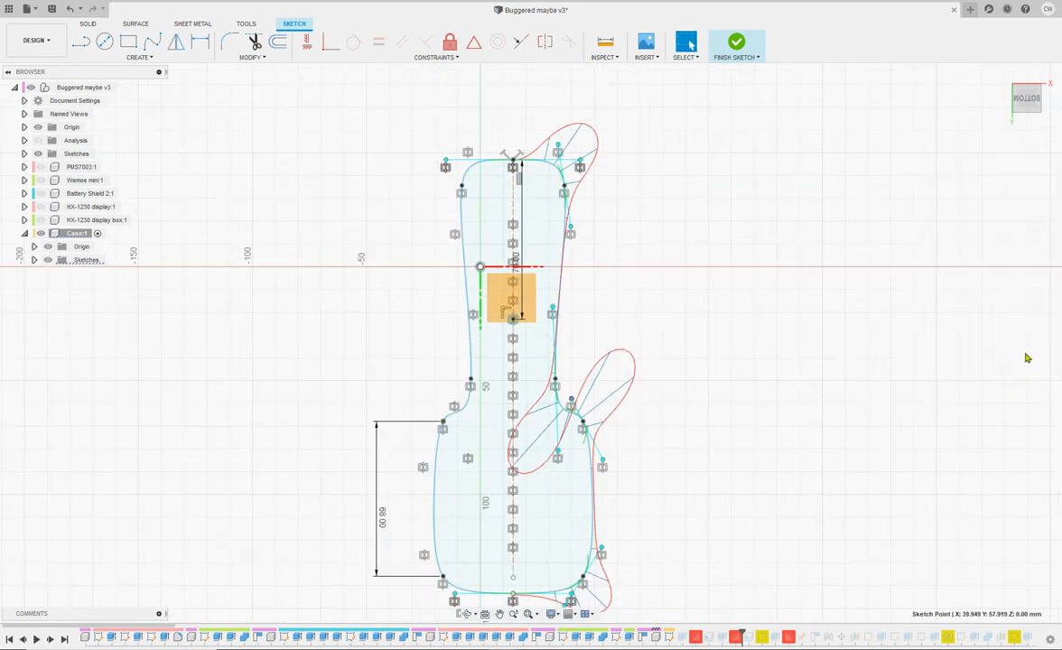
# - Finish the outline sketch to rebuild the shelled case body
pyautogui.click(736, 42)
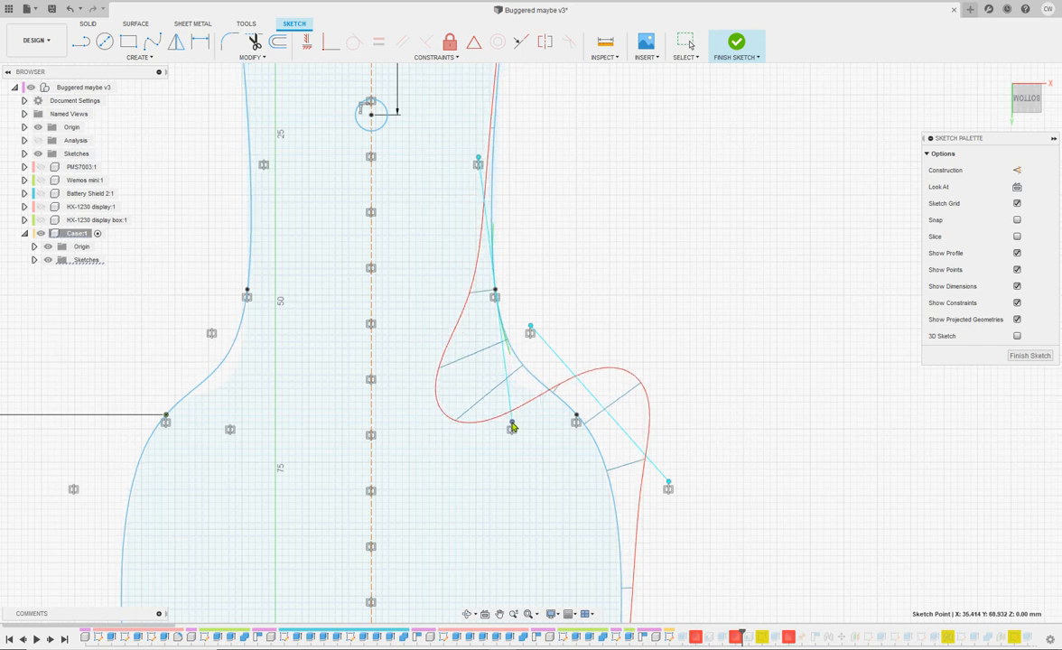
pyautogui.click(737, 41)
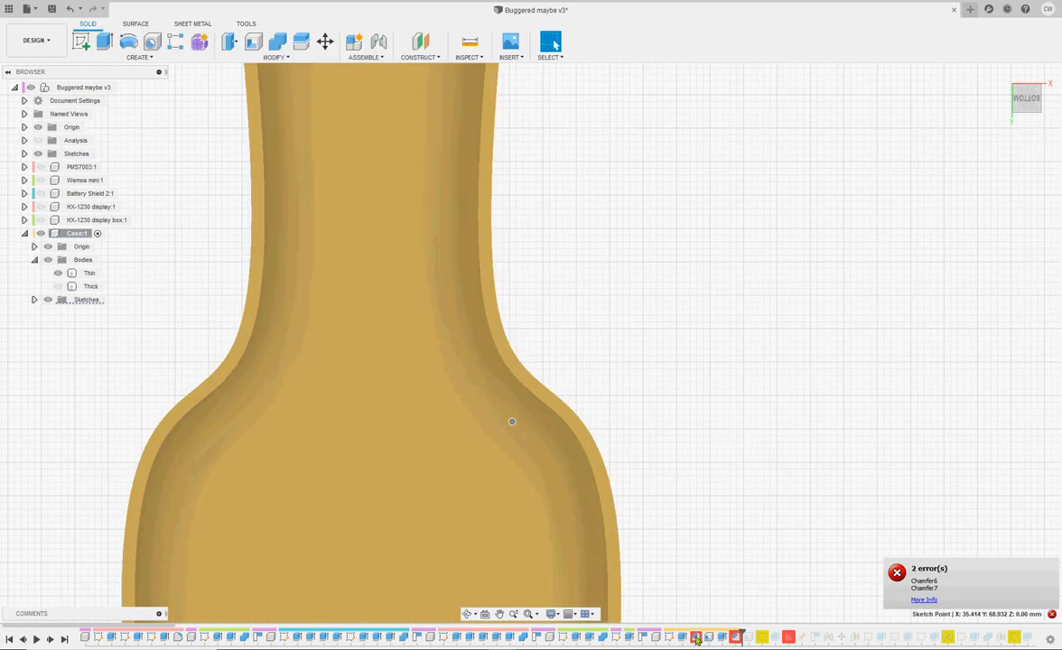
pyautogui.moveTo(695, 637)
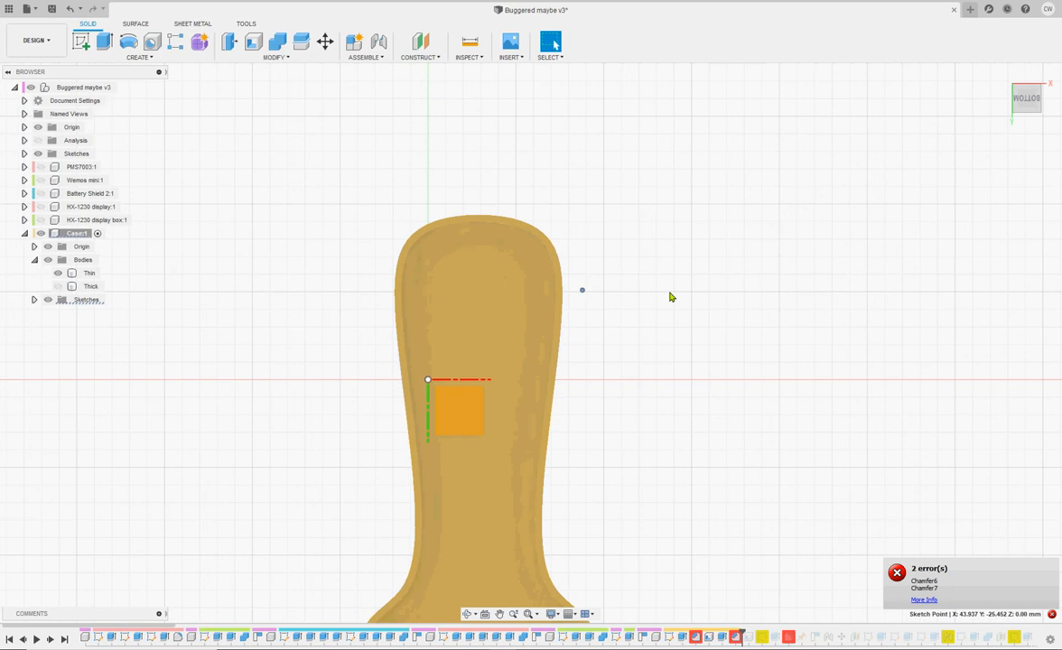
pyautogui.moveTo(669, 309)
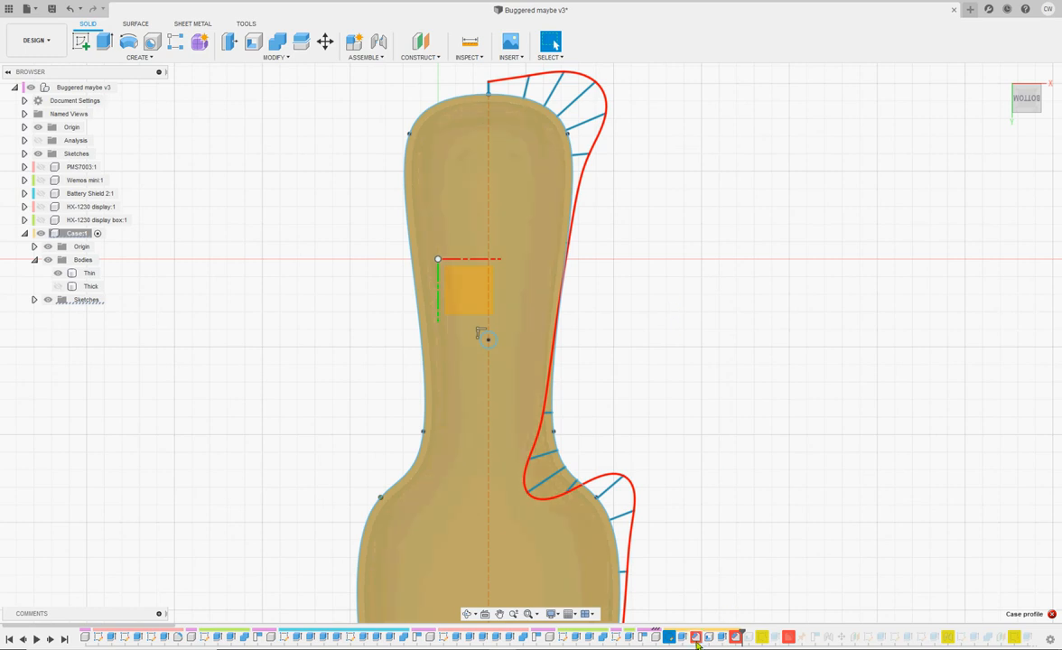
pyautogui.moveTo(668, 637)
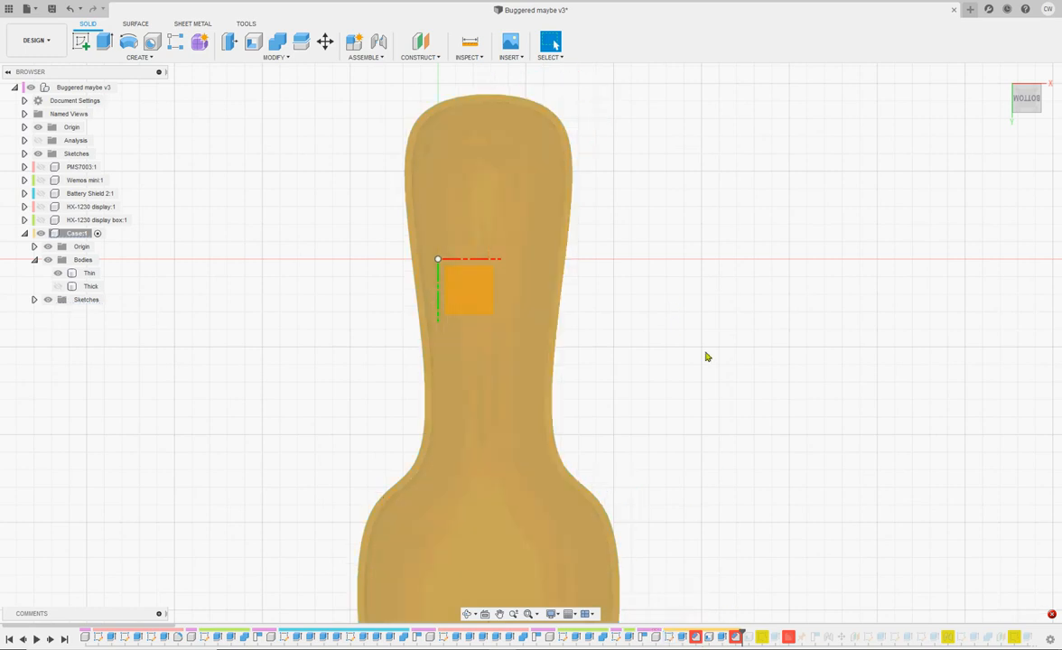
pyautogui.moveTo(696, 637)
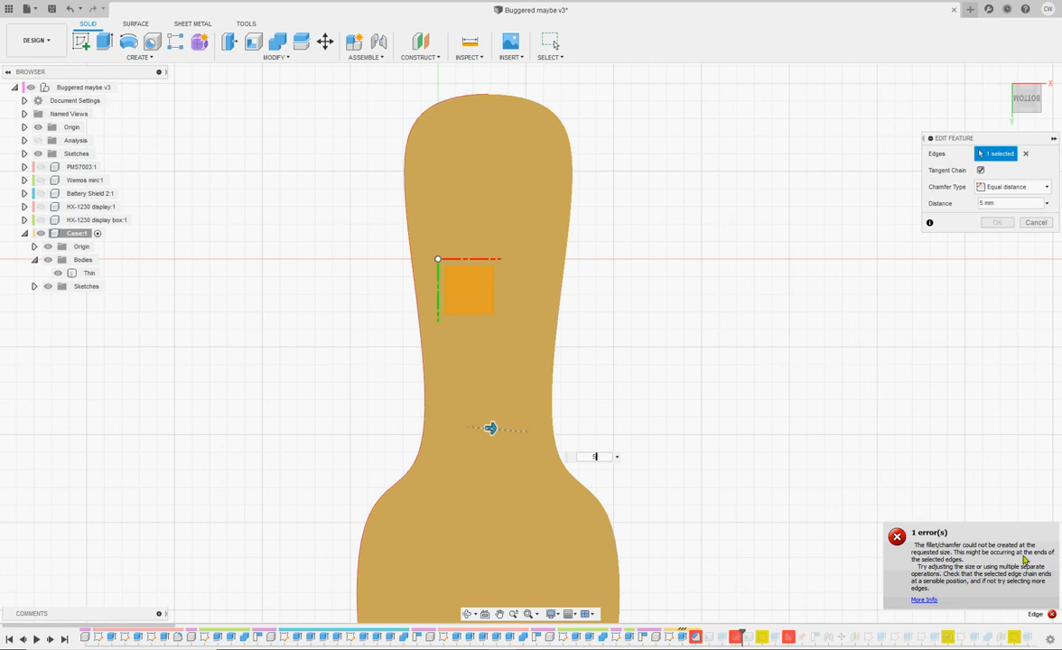
# - Enter a 5 mm chamfer distance and view the full chamfer error message
pyautogui.write('5')
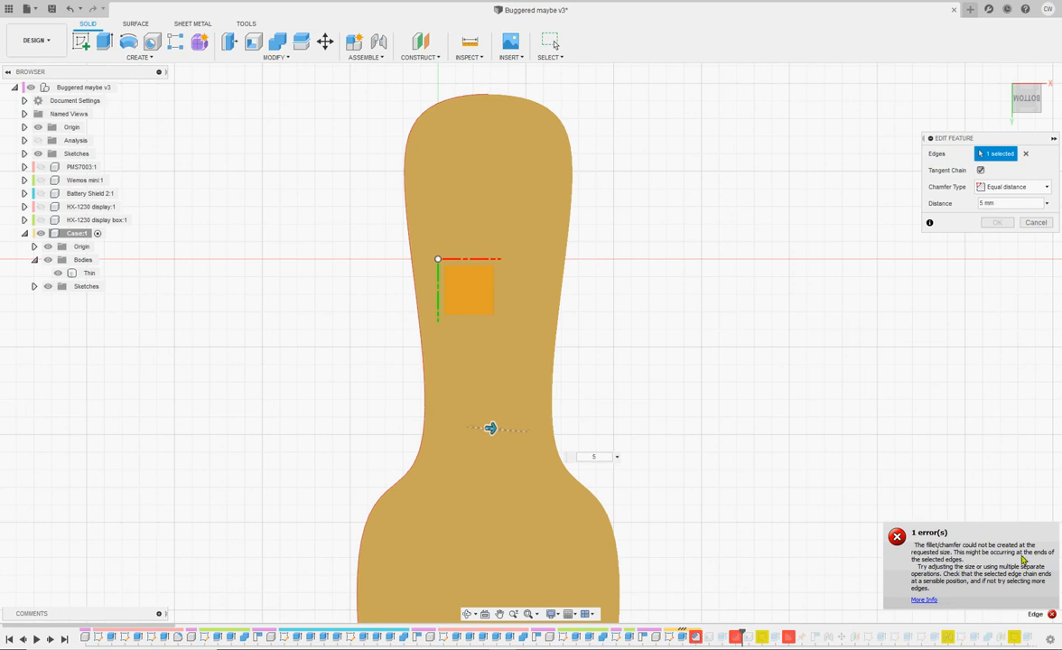
pyautogui.click(594, 456)
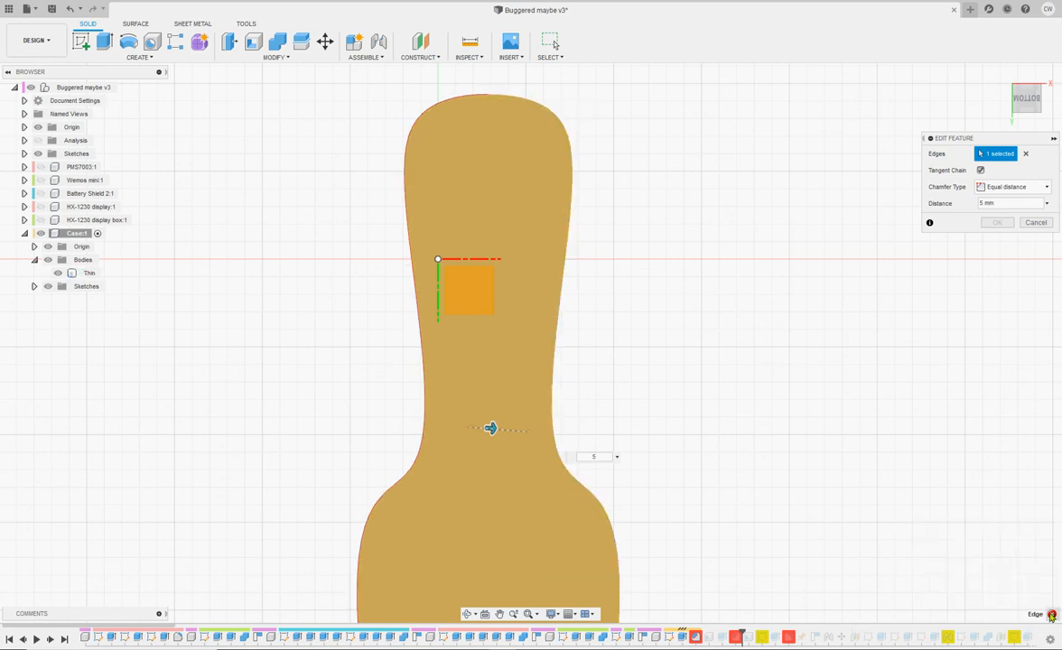
pyautogui.click(997, 222)
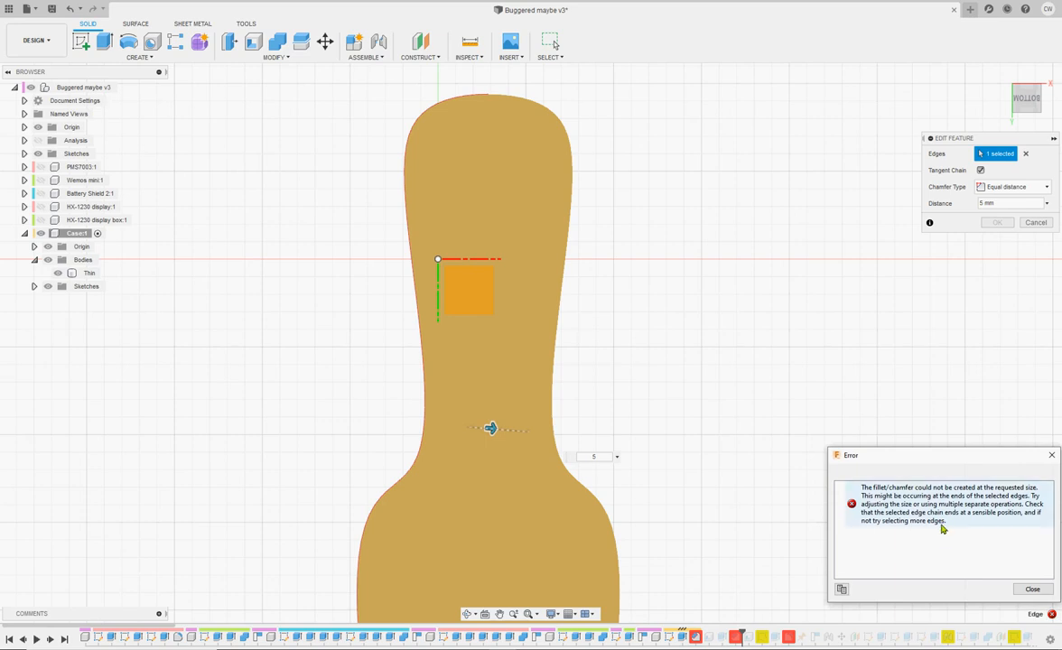
pyautogui.moveTo(962, 507)
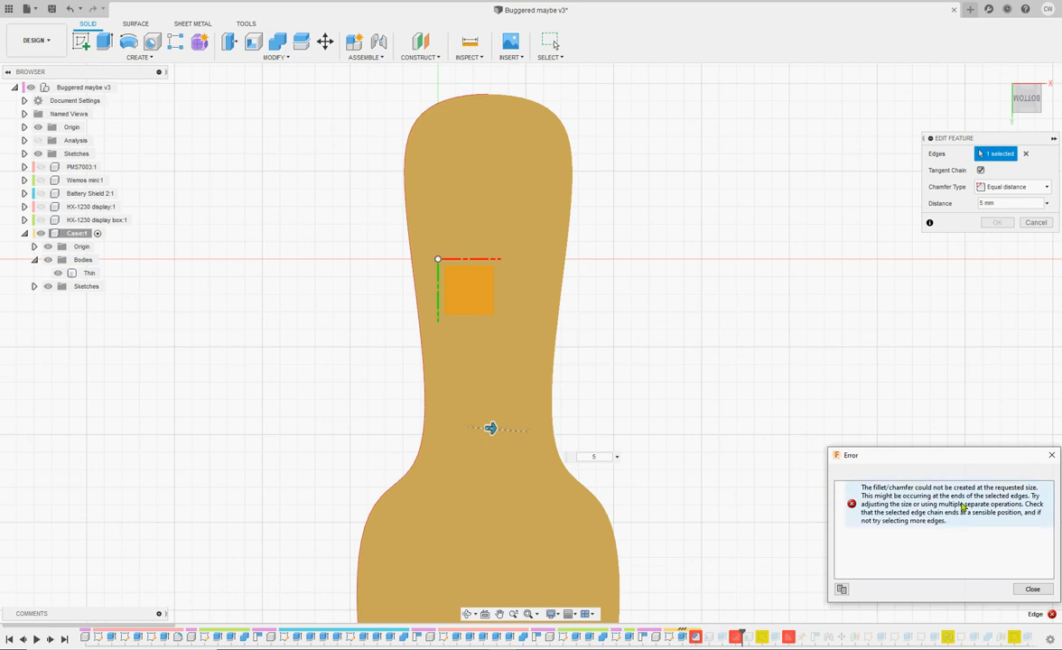
pyautogui.moveTo(963, 543)
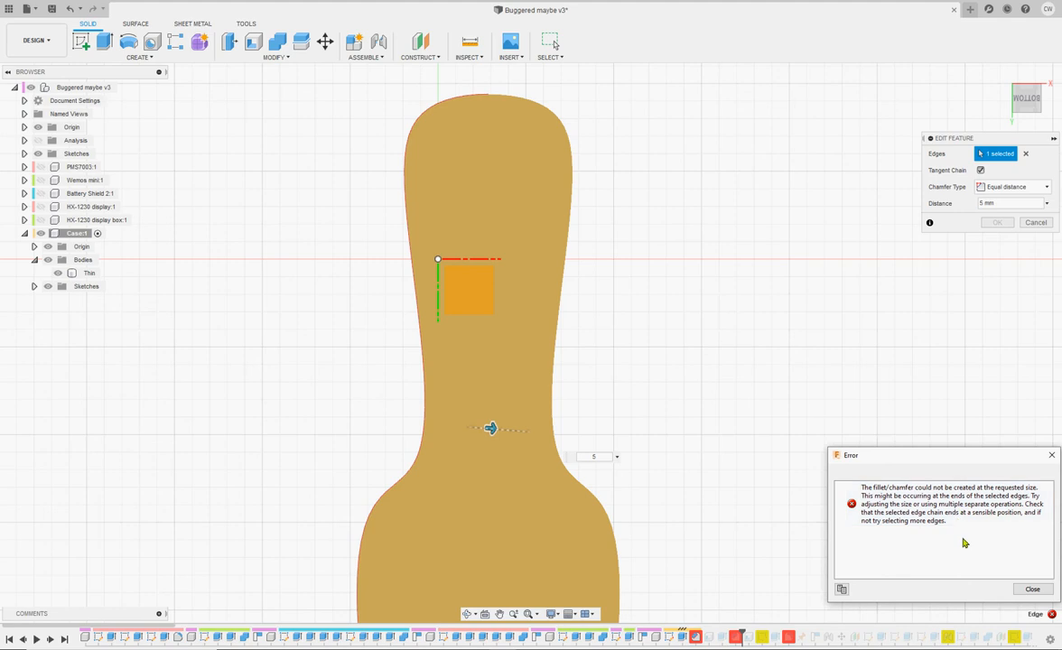
pyautogui.moveTo(939, 632)
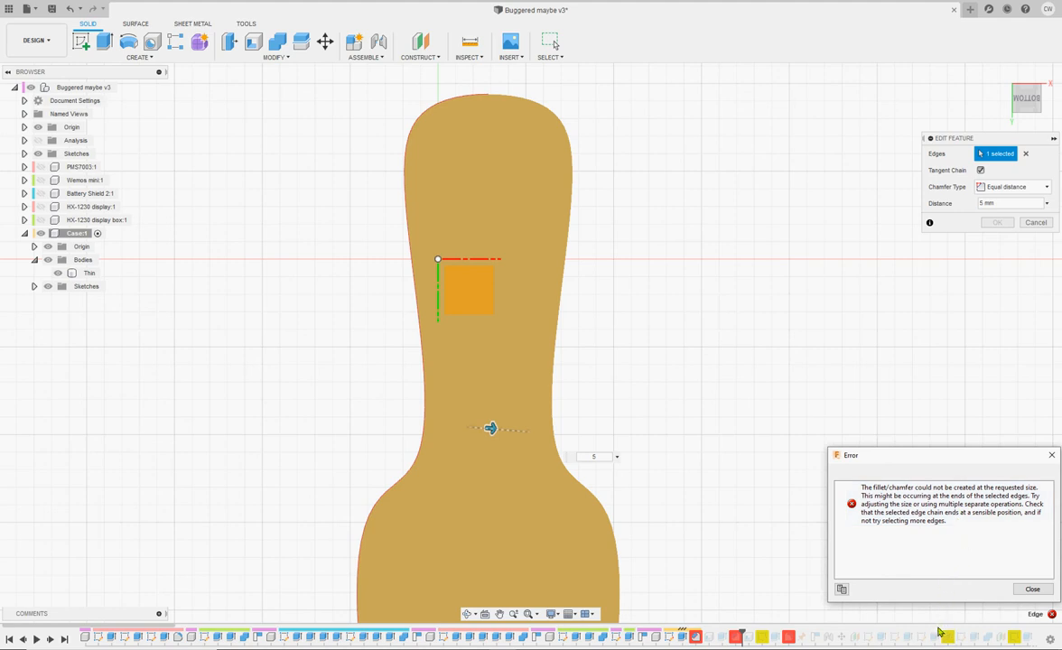
pyautogui.moveTo(955, 567)
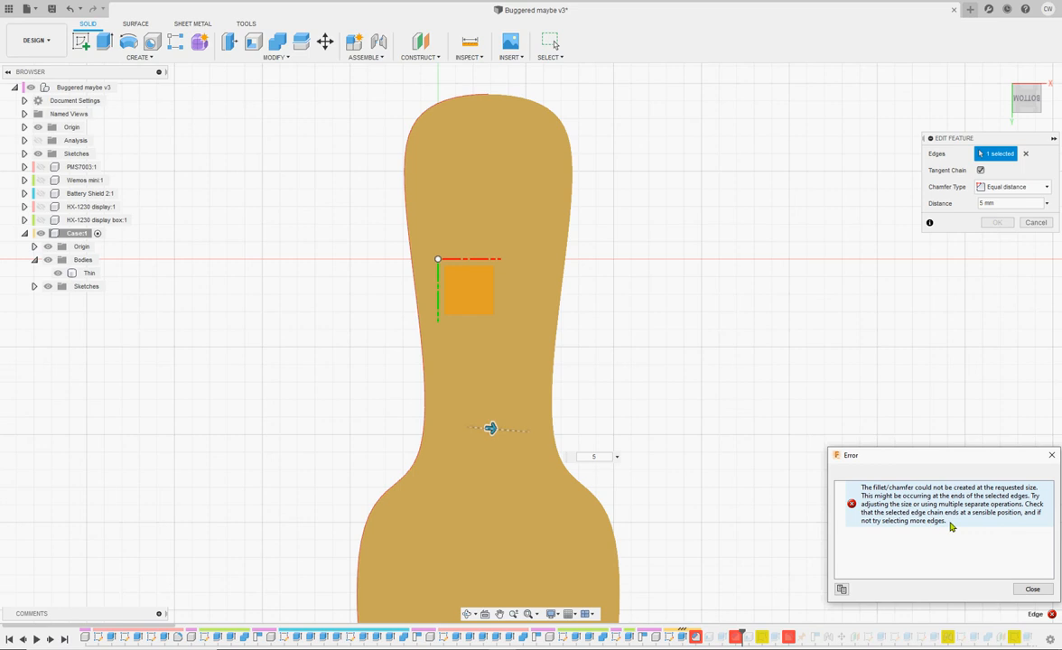
pyautogui.moveTo(1018, 522)
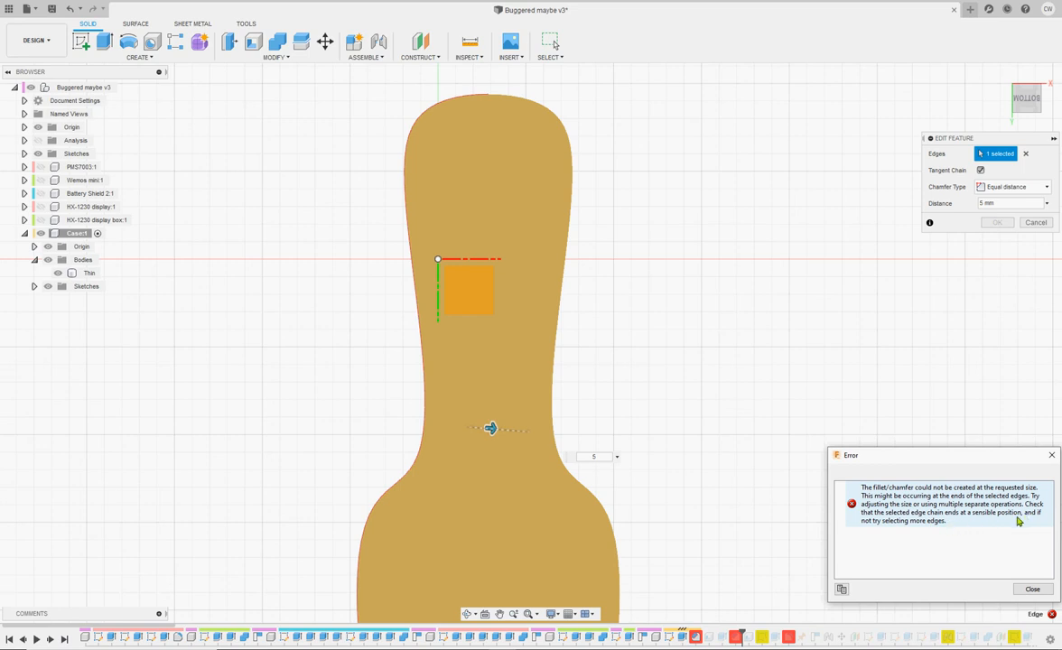
pyautogui.moveTo(989, 538)
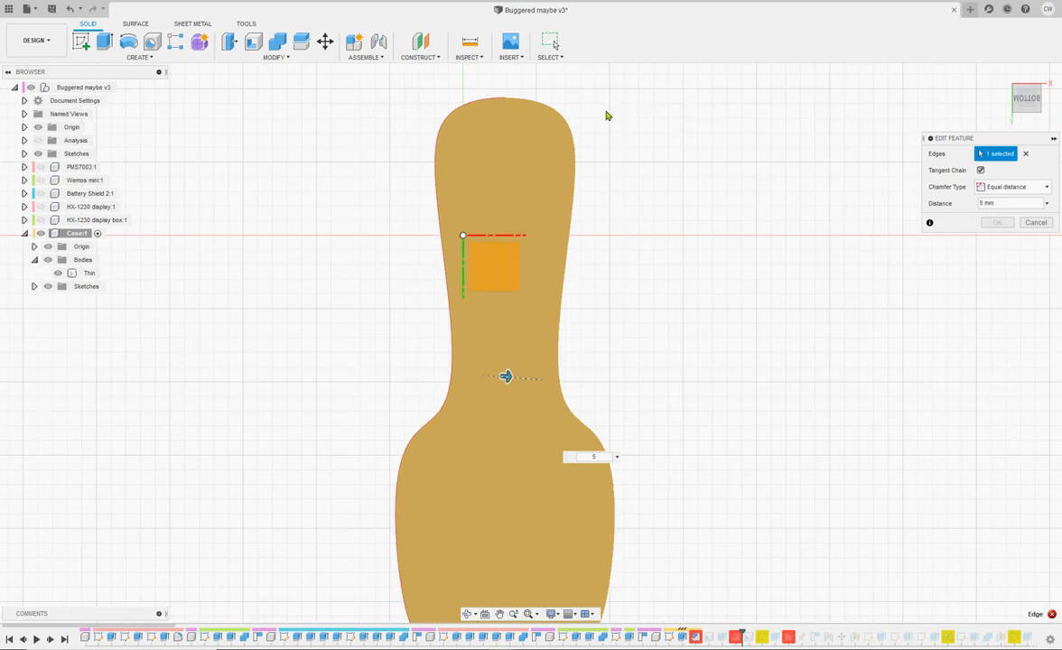
pyautogui.moveTo(607, 116)
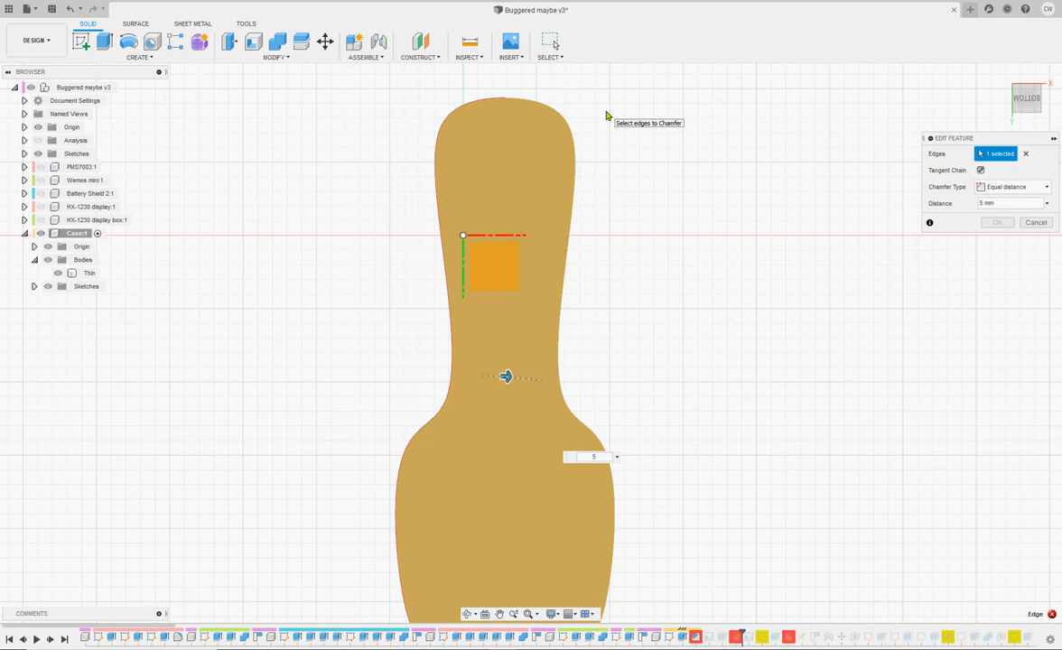
pyautogui.moveTo(485, 102)
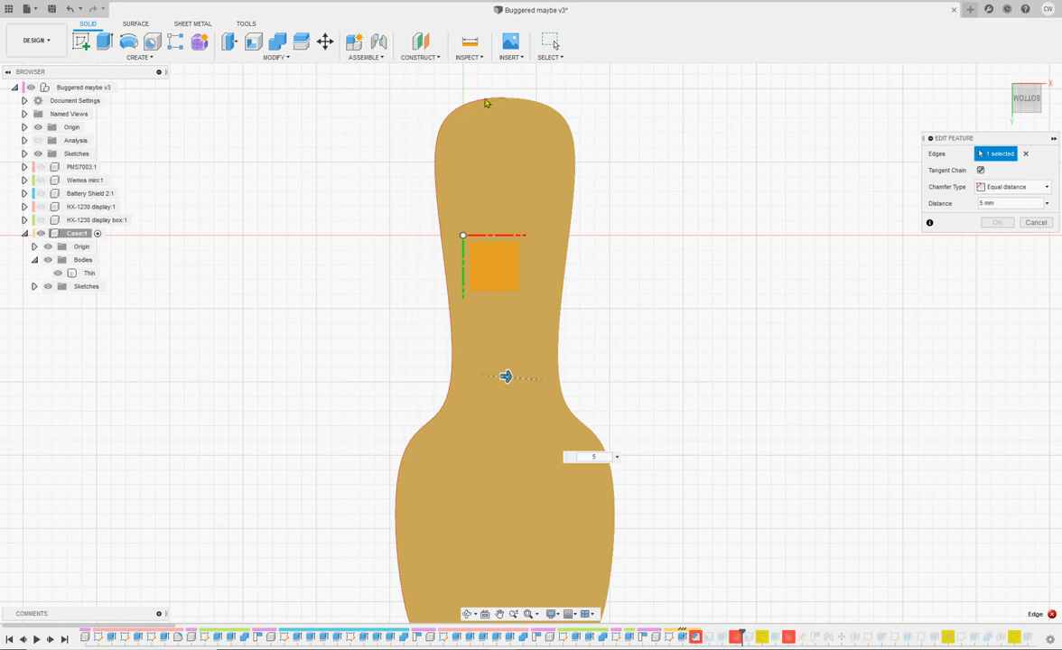
pyautogui.moveTo(668, 515)
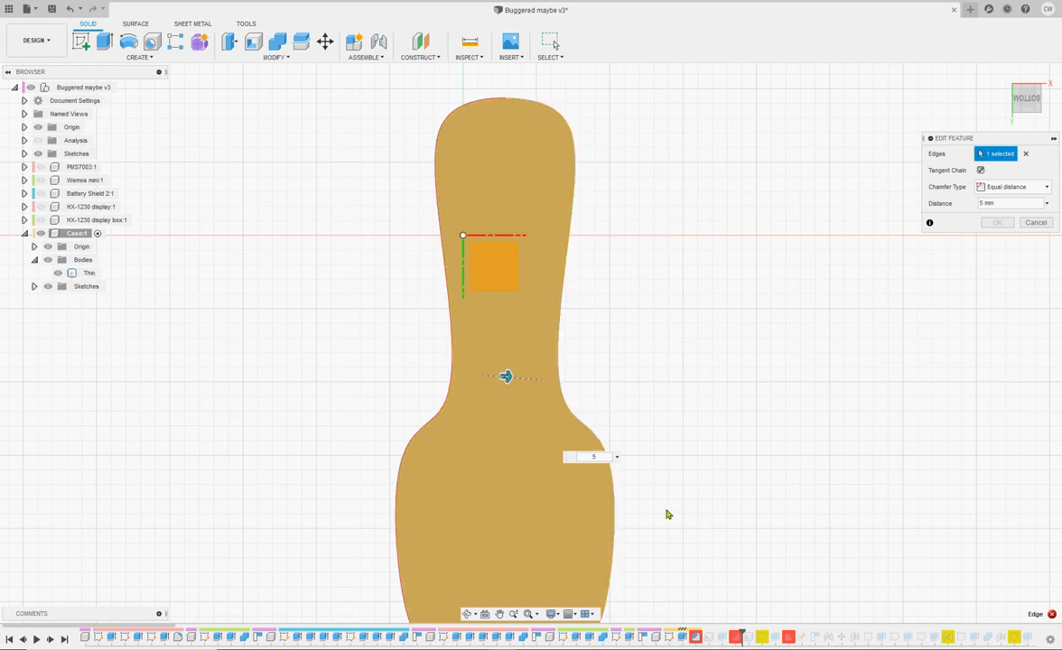
pyautogui.moveTo(541, 102)
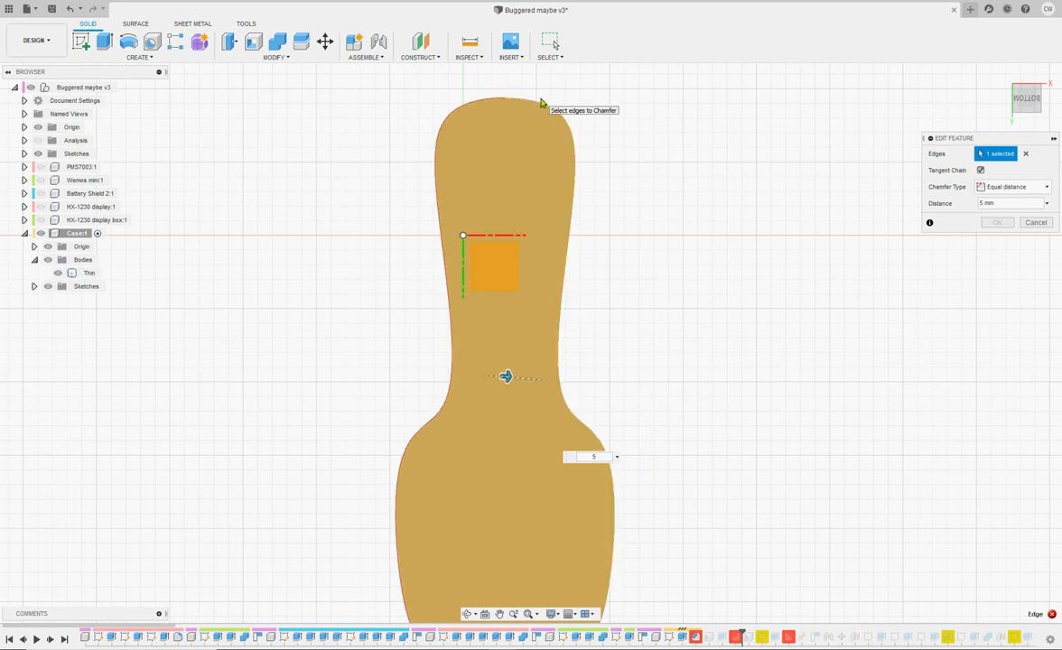
pyautogui.moveTo(684, 596)
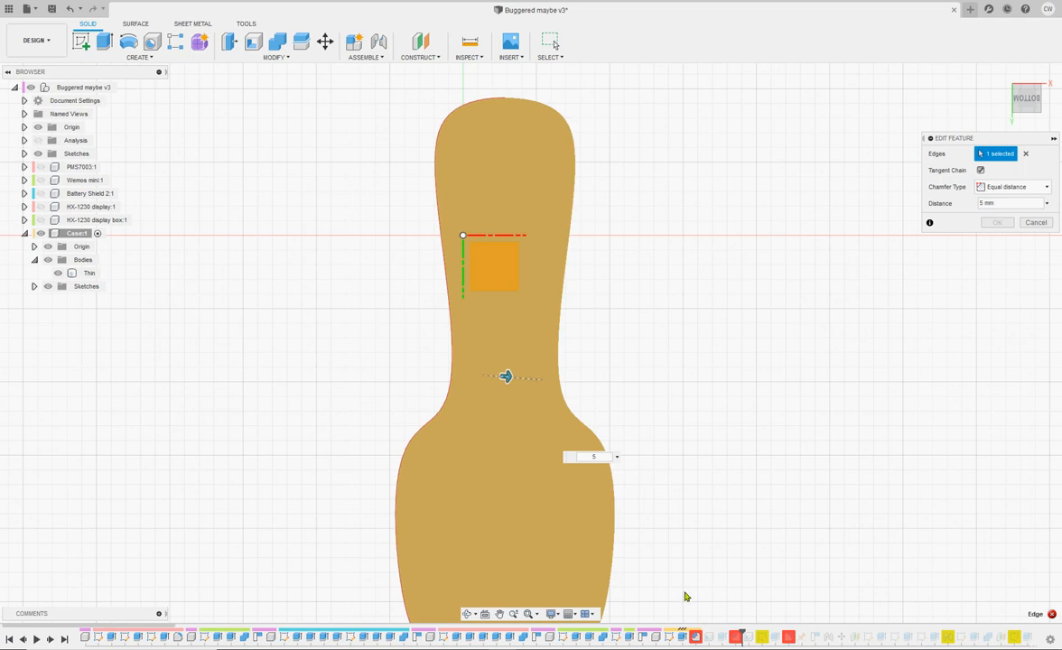
pyautogui.moveTo(569, 82)
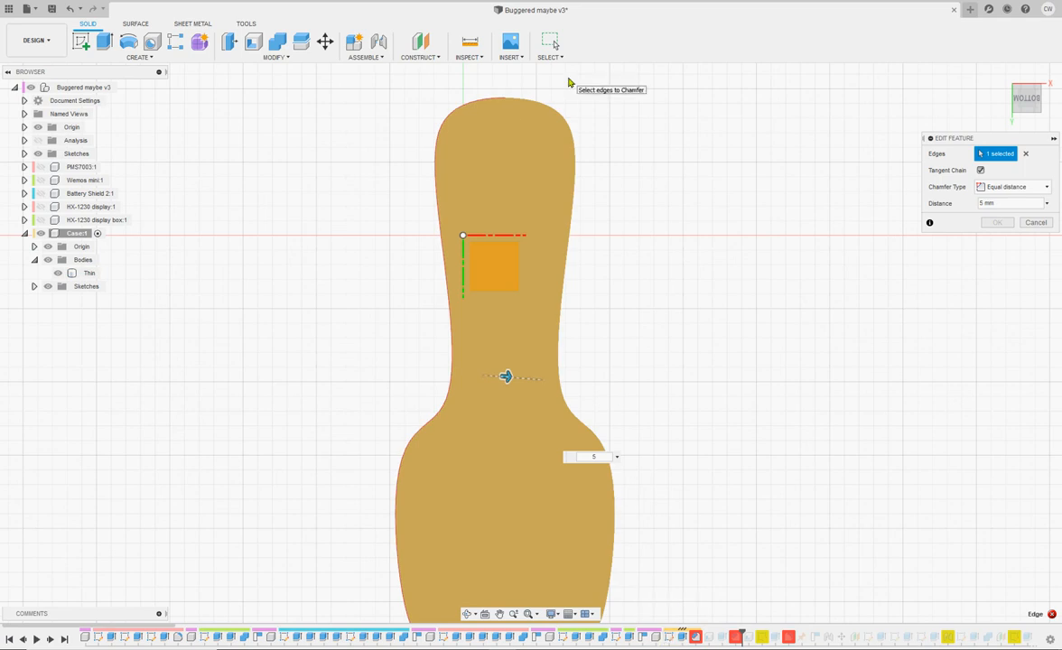
pyautogui.moveTo(669, 639)
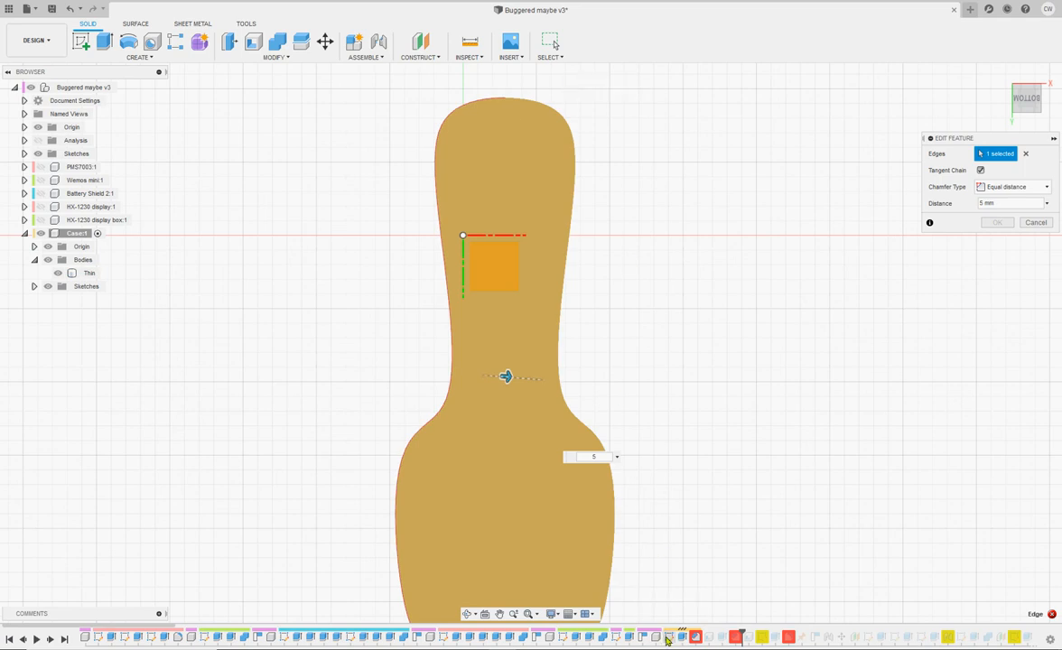
pyautogui.moveTo(534, 156)
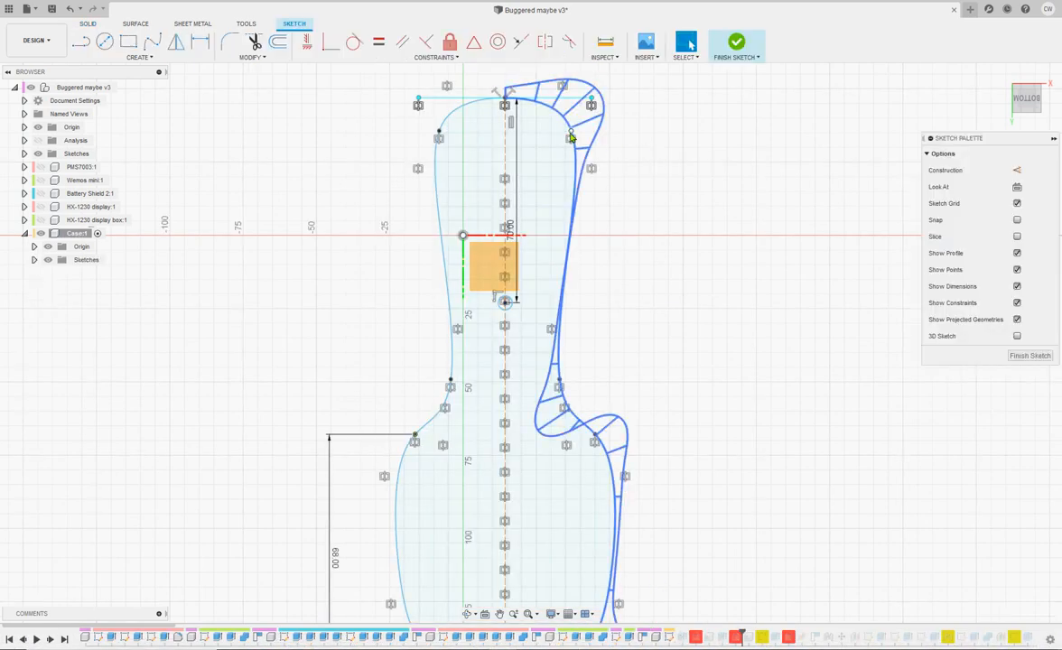
# - Reshape the outline spline's top right corner and right side points to square off the crown
pyautogui.click(592, 168)
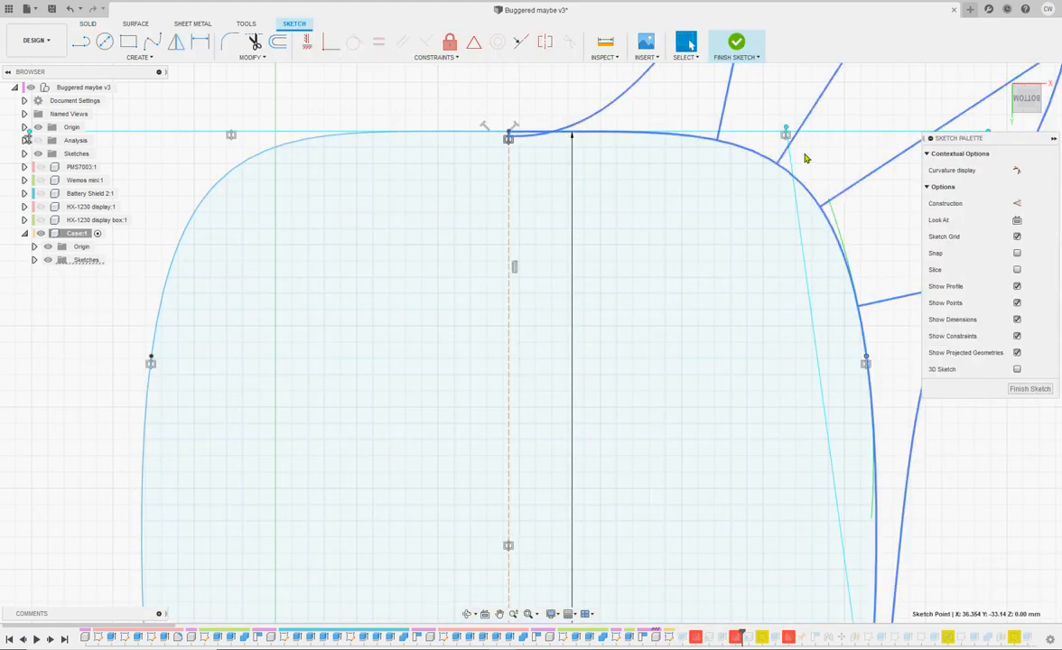
pyautogui.click(788, 129)
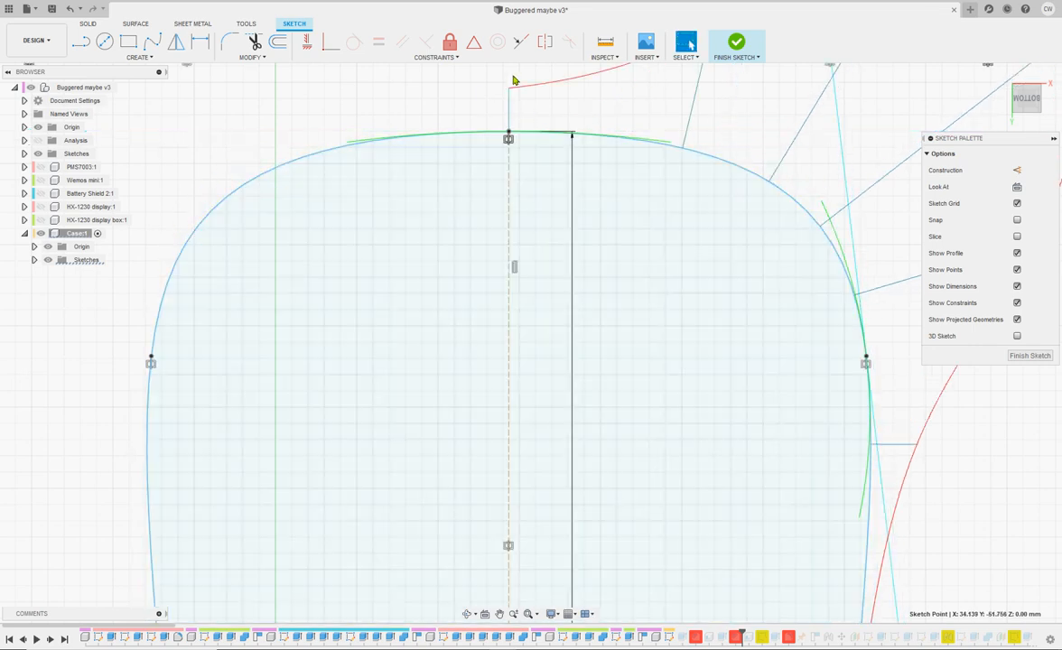
pyautogui.click(511, 140)
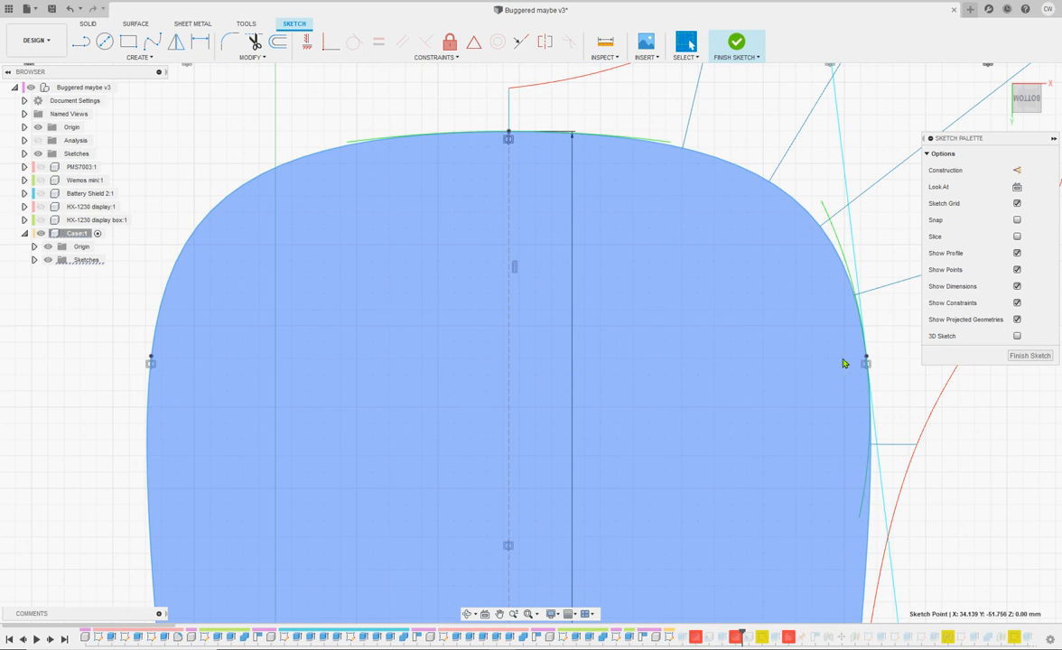
pyautogui.click(849, 347)
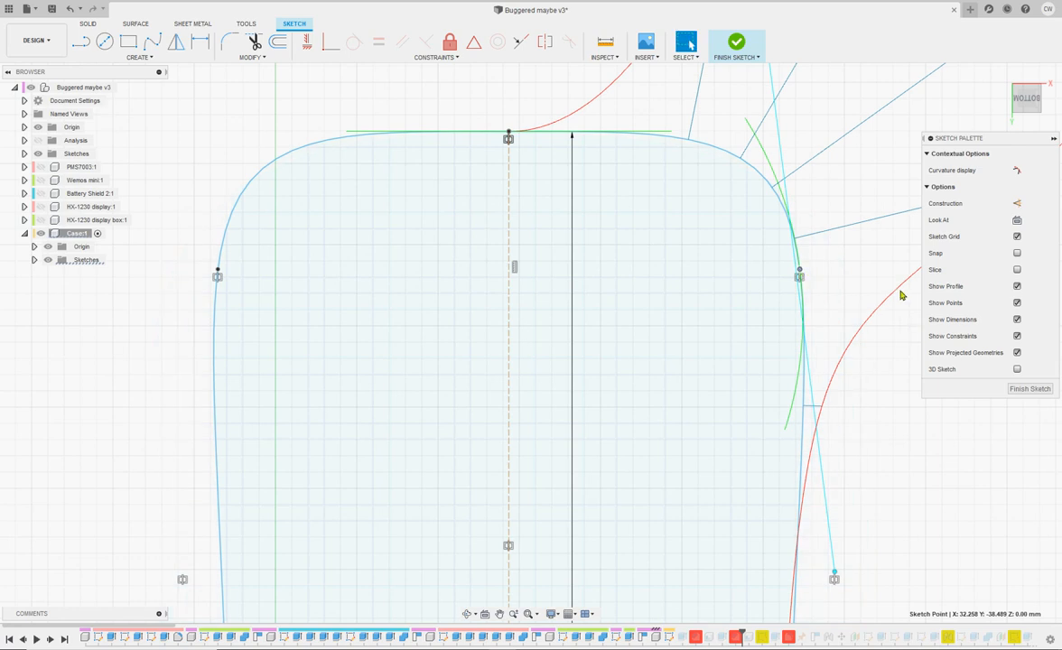
pyautogui.moveTo(583, 111)
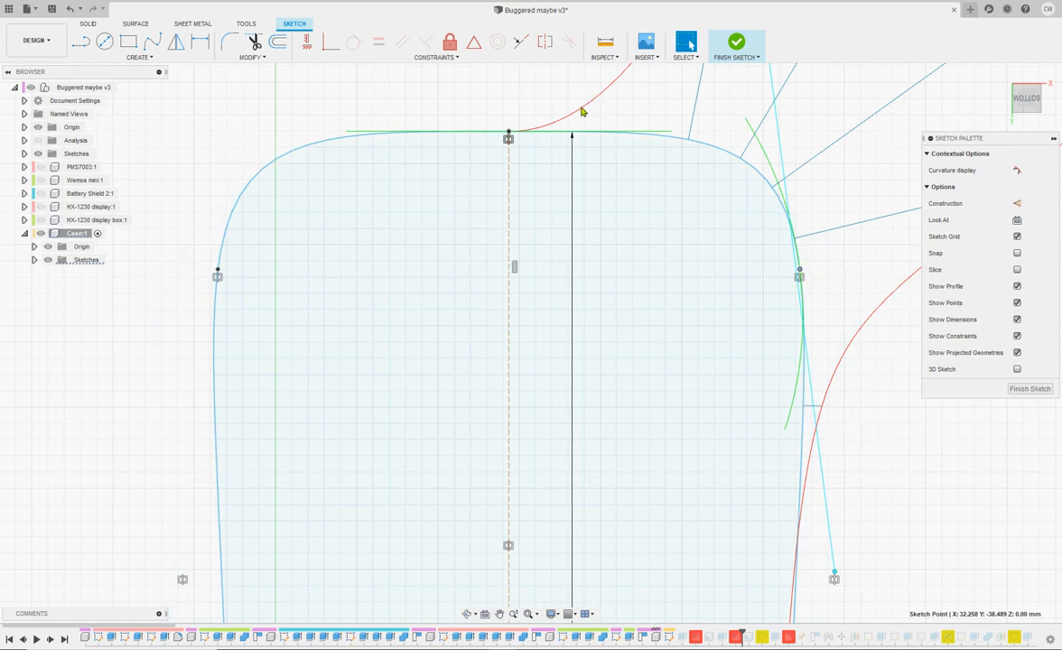
pyautogui.moveTo(542, 100)
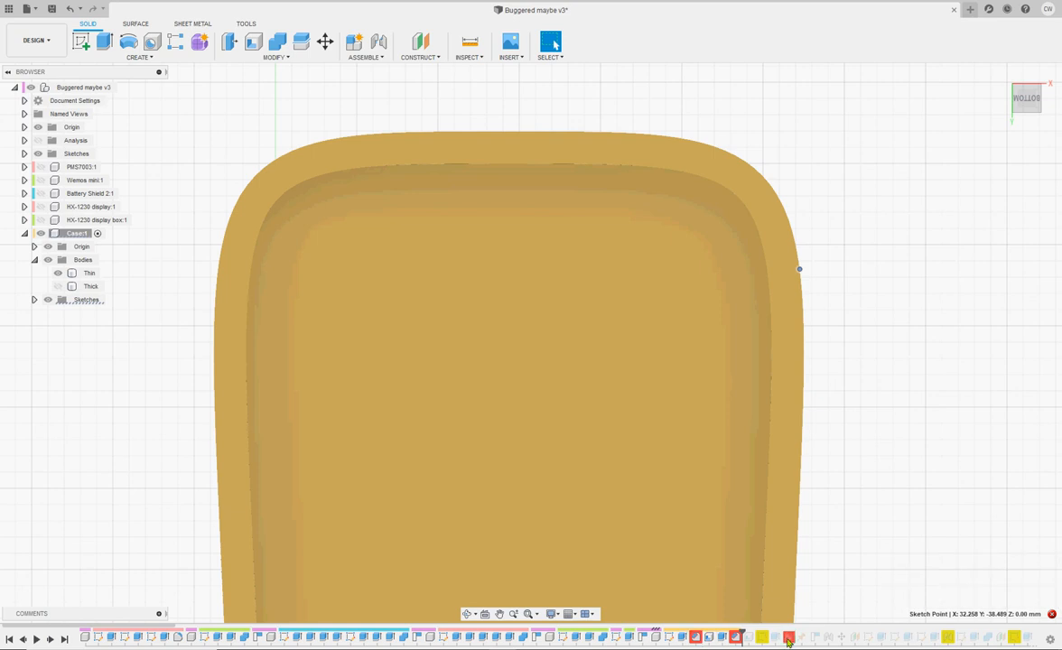
# - Reopen the case outline sketch from the timeline to work on its base
pyautogui.click(58, 273)
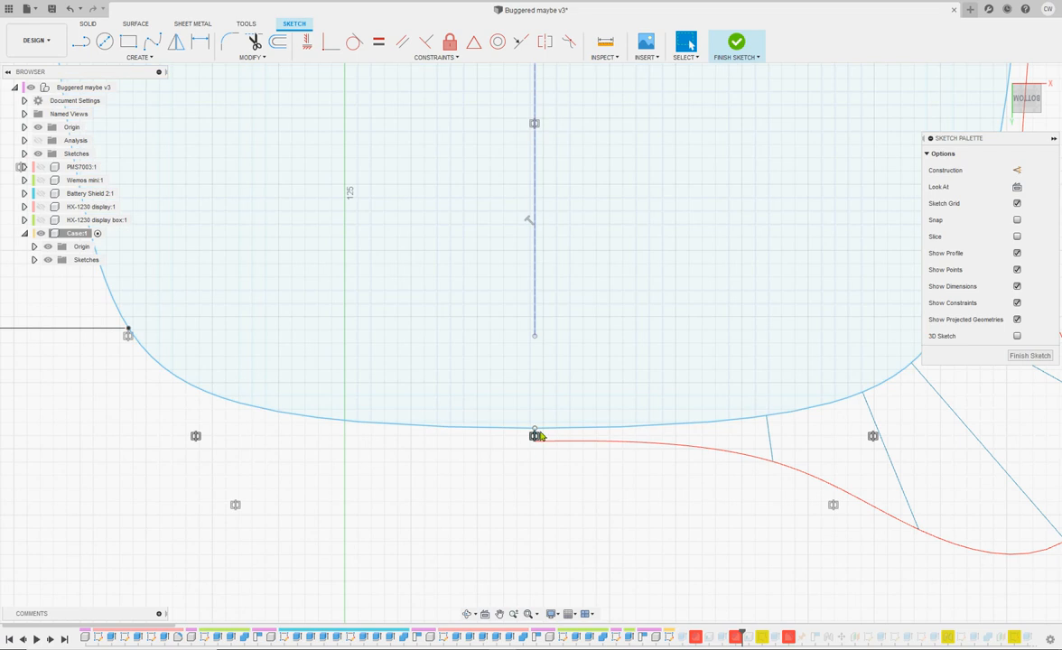
# - Drag the bottom centre and lower right spline points to flatten the base
pyautogui.click(536, 434)
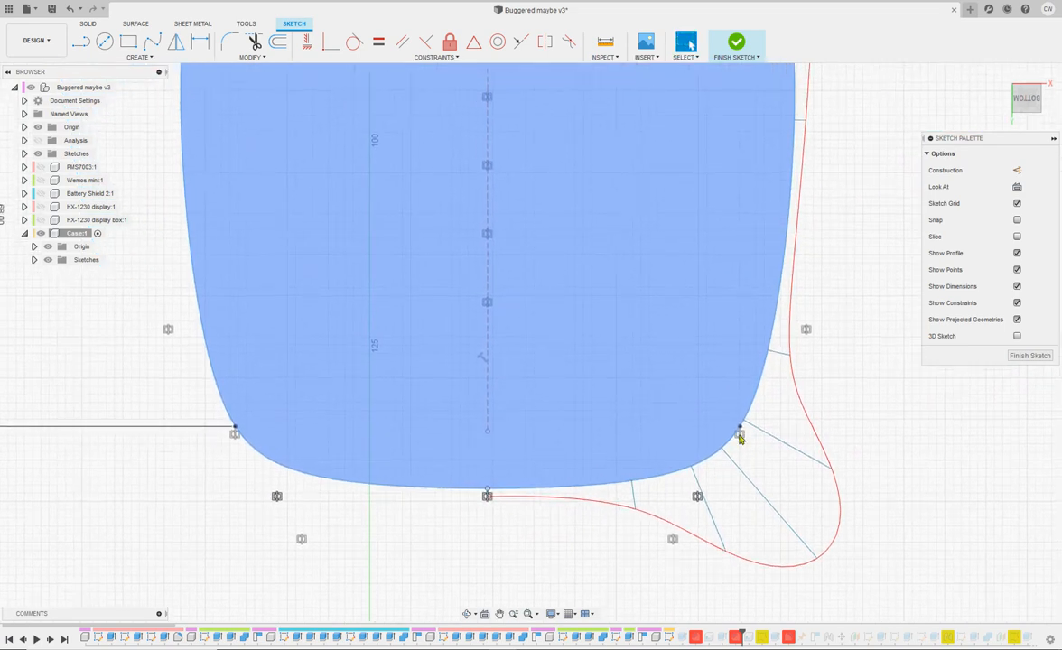
pyautogui.click(741, 429)
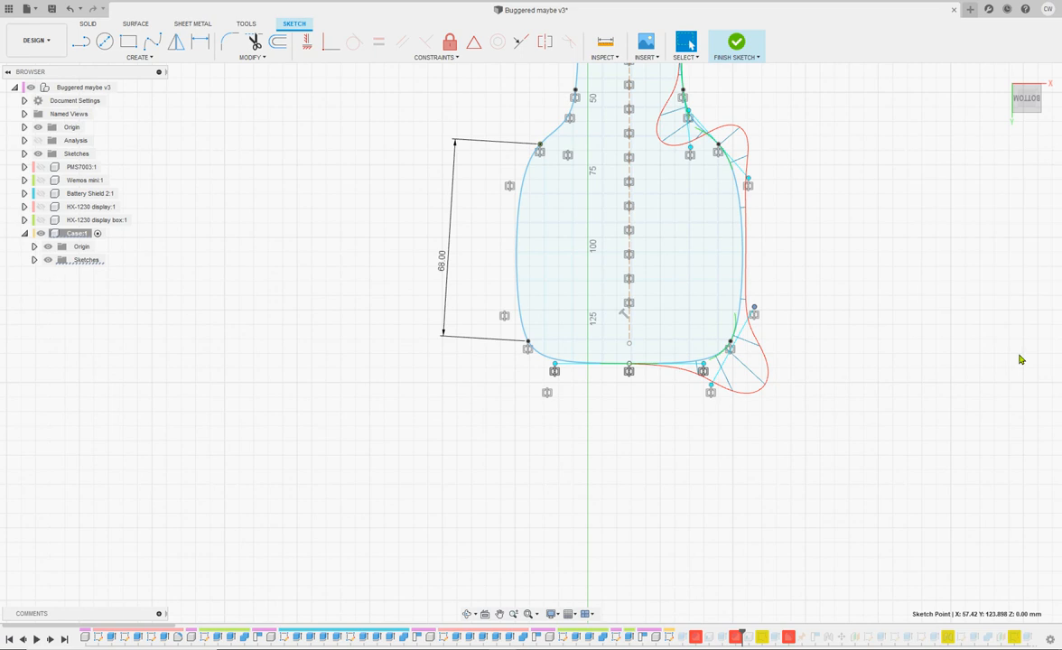
# - Finish the outline sketch, fit the whole case, and show the Battery Shield component
pyautogui.click(736, 42)
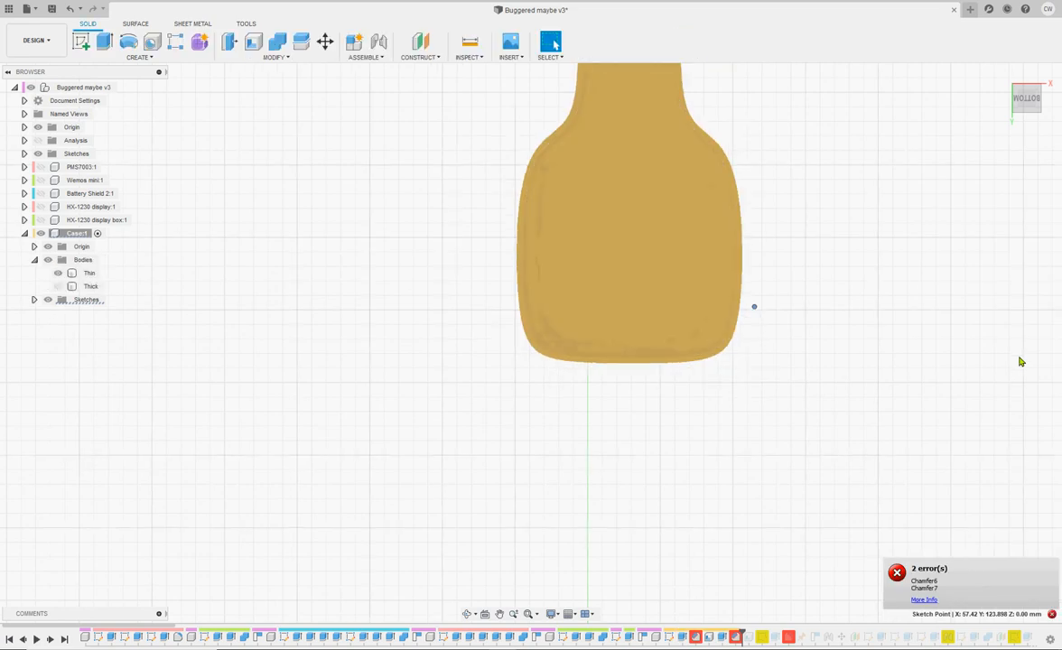
pyautogui.moveTo(921, 343)
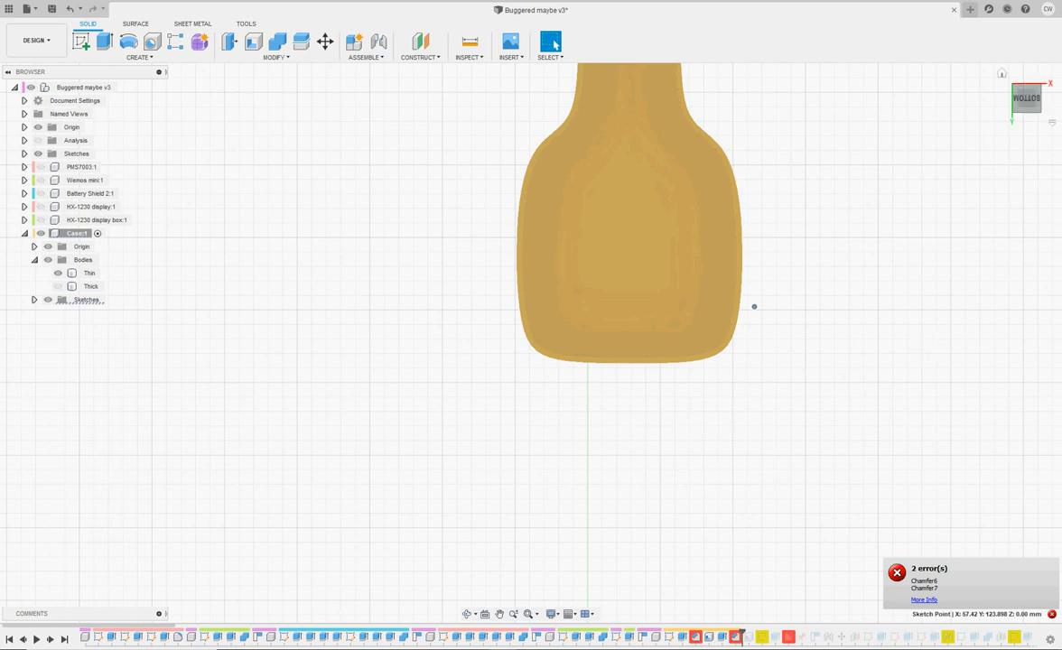
pyautogui.click(90, 273)
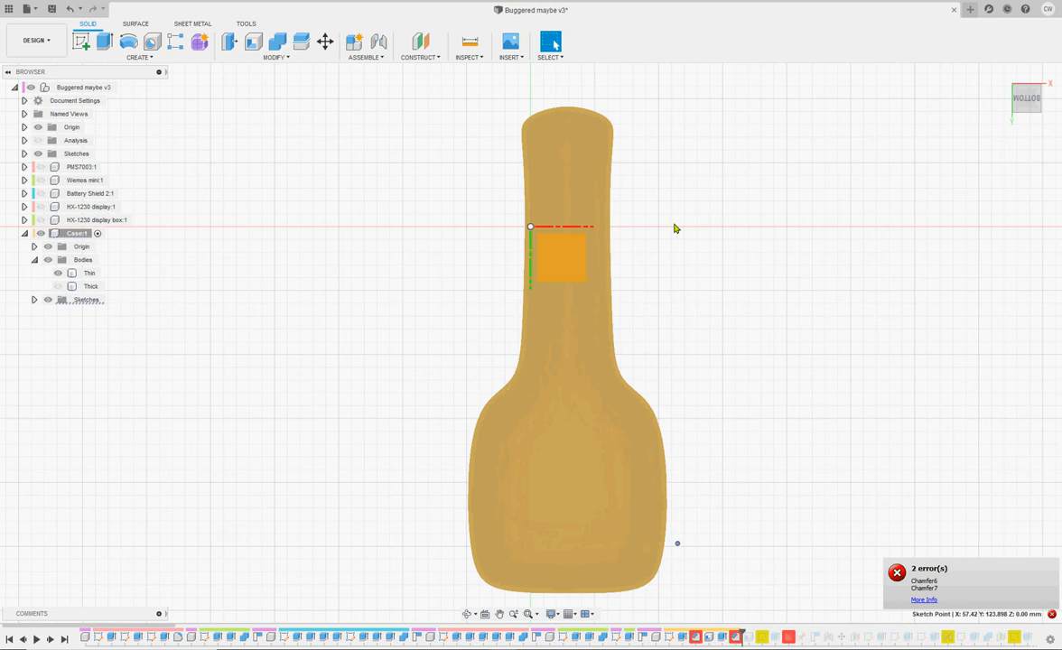
pyautogui.moveTo(100, 220)
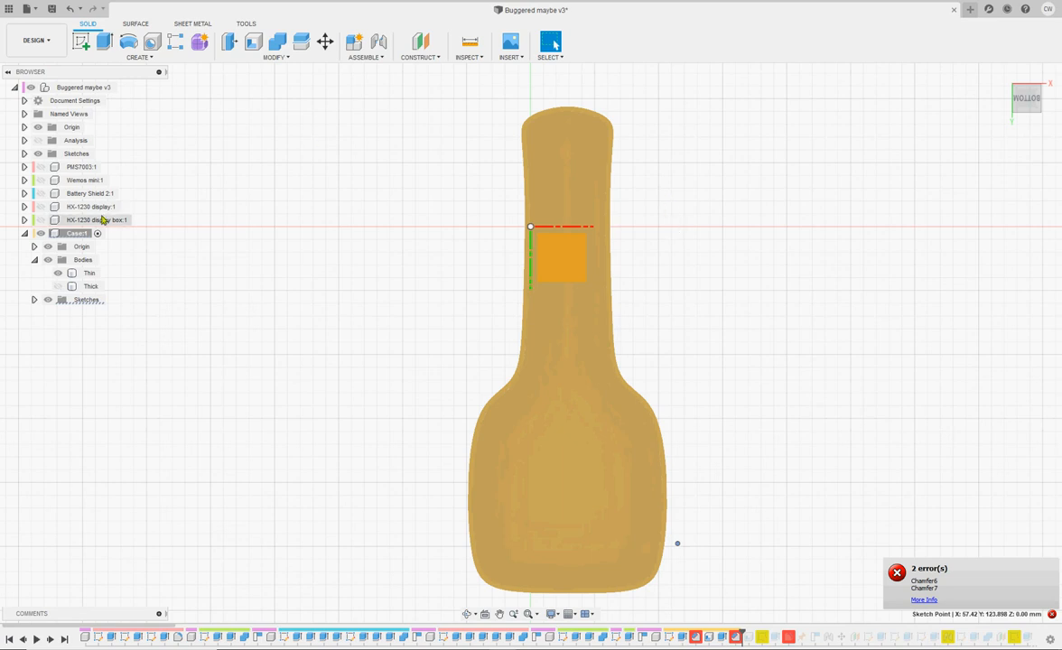
pyautogui.click(39, 220)
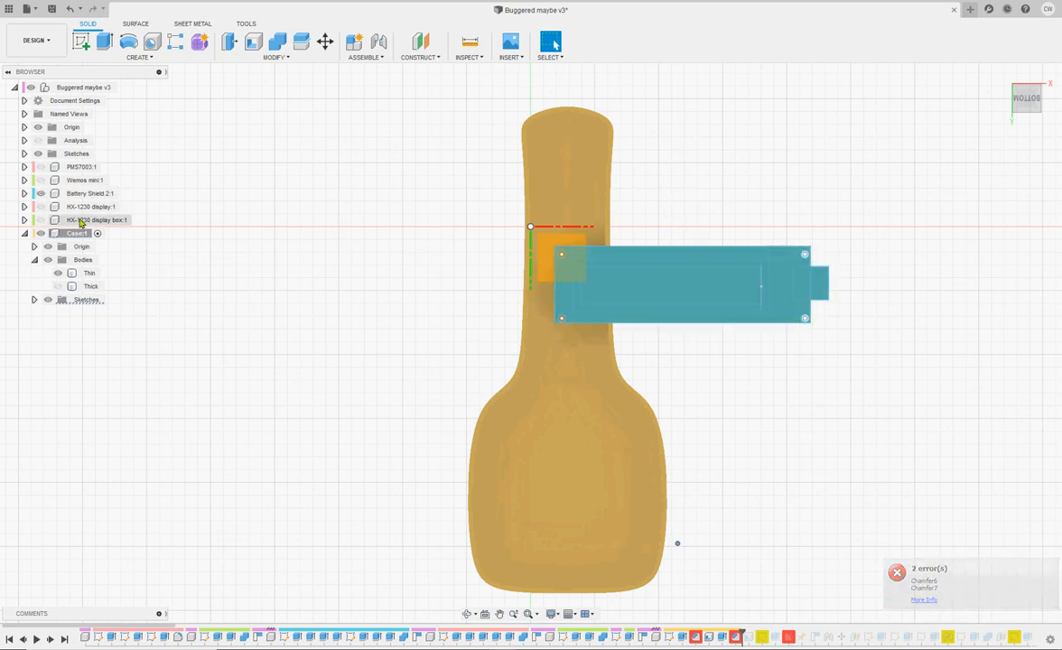
pyautogui.click(90, 193)
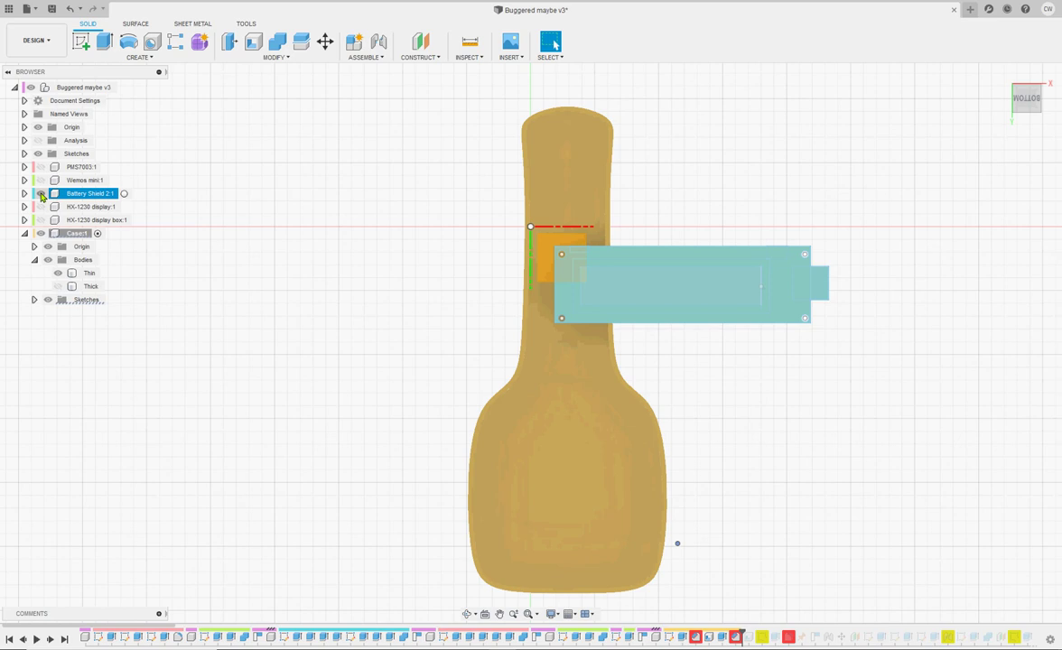